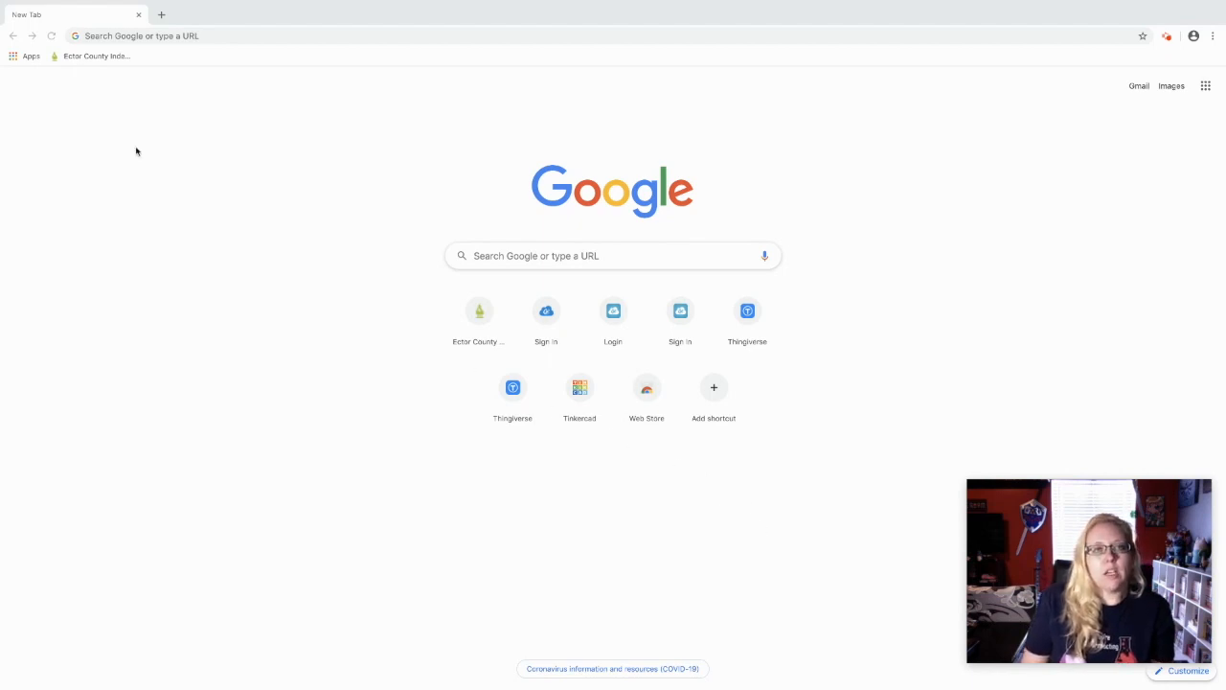
mouse_move(108, 92)
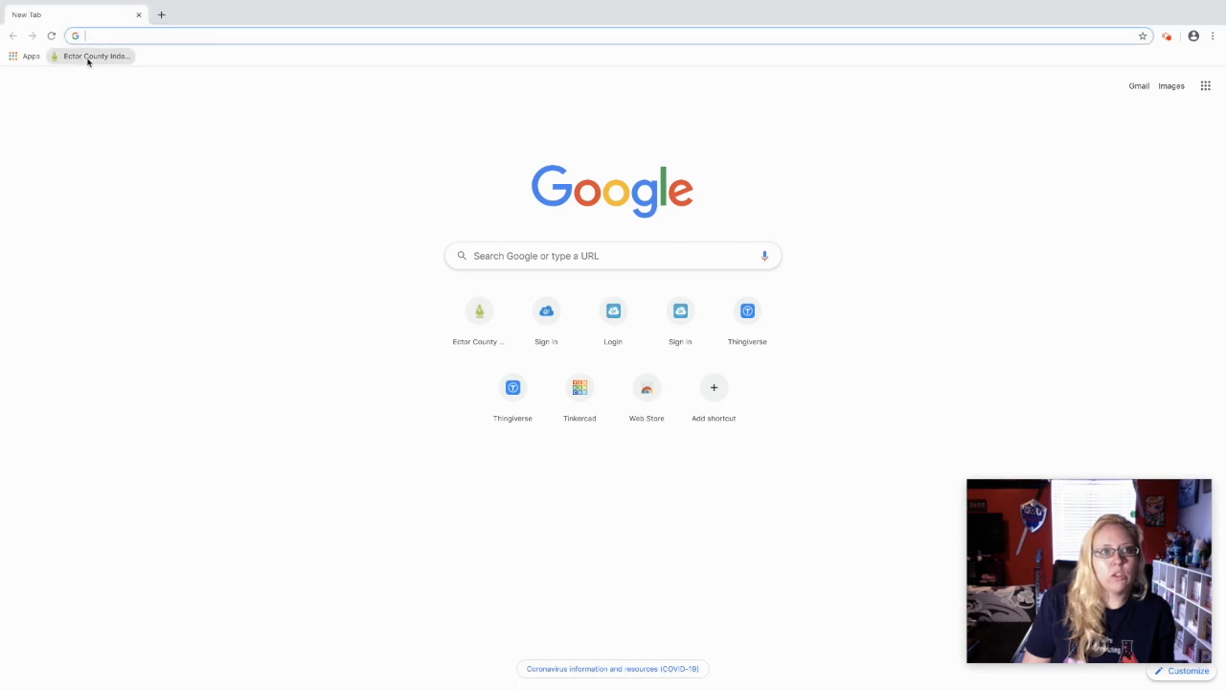
From the Ector County bookmark, reach ClassLink via Parents & Students' Important Links.
left_click(96, 56)
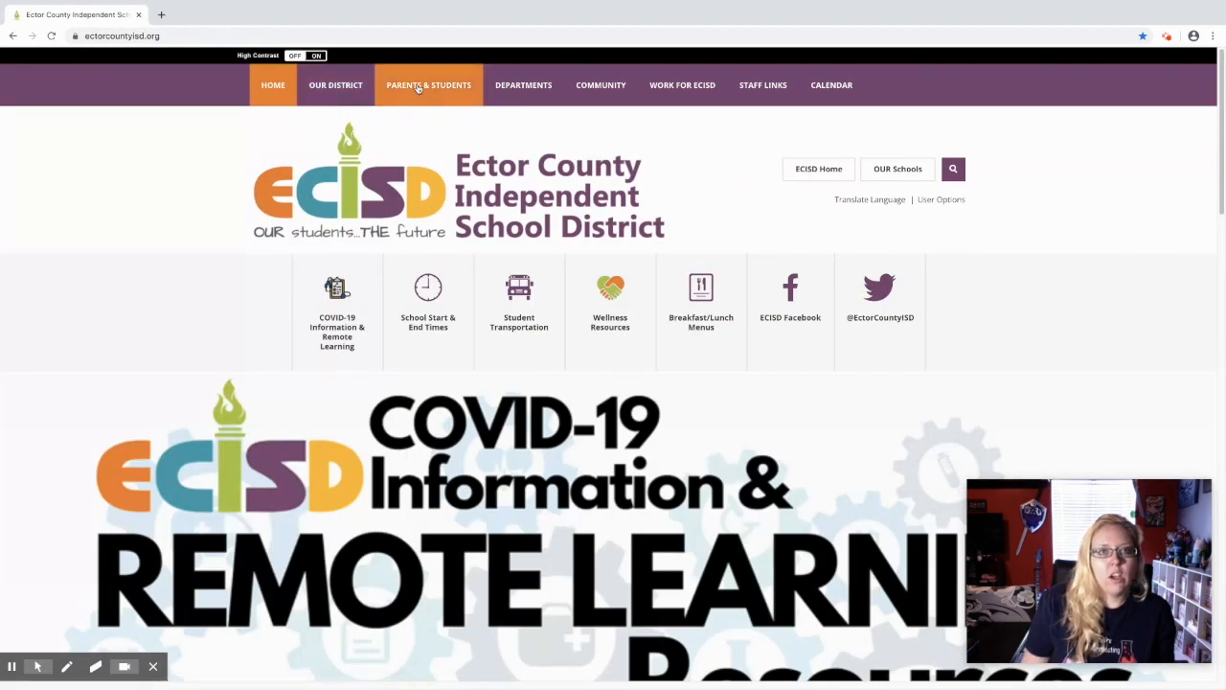
left_click(428, 84)
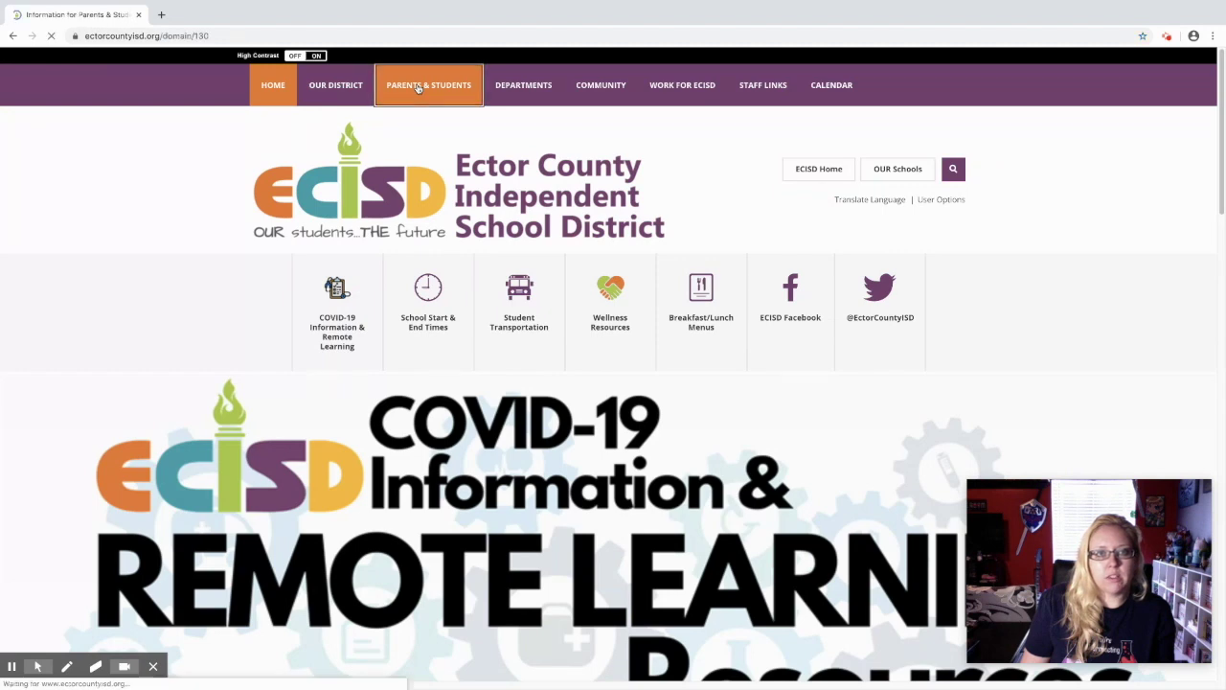
left_click(428, 85)
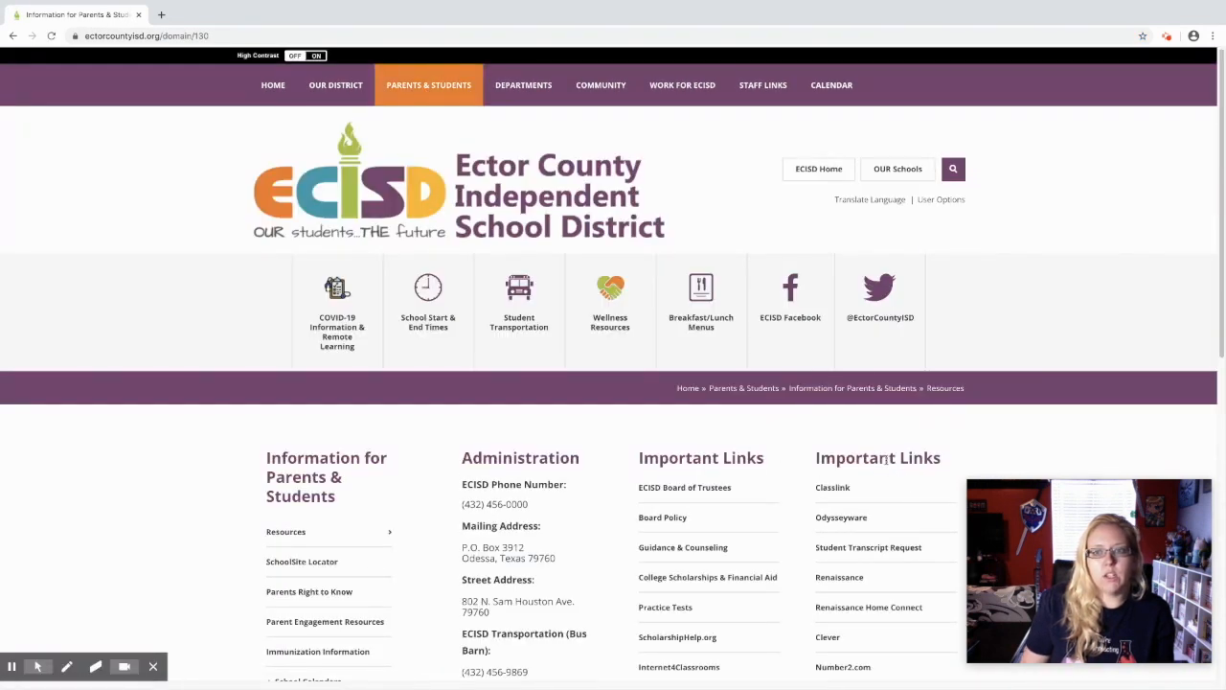
mouse_move(832, 491)
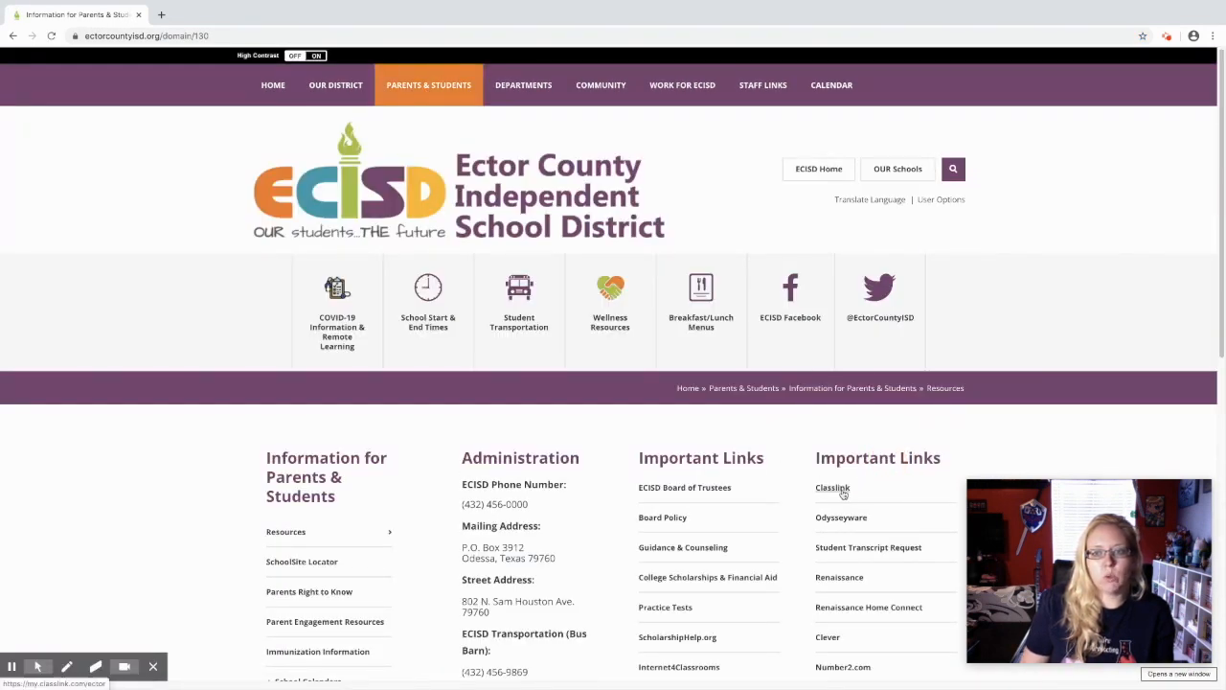
left_click(831, 487)
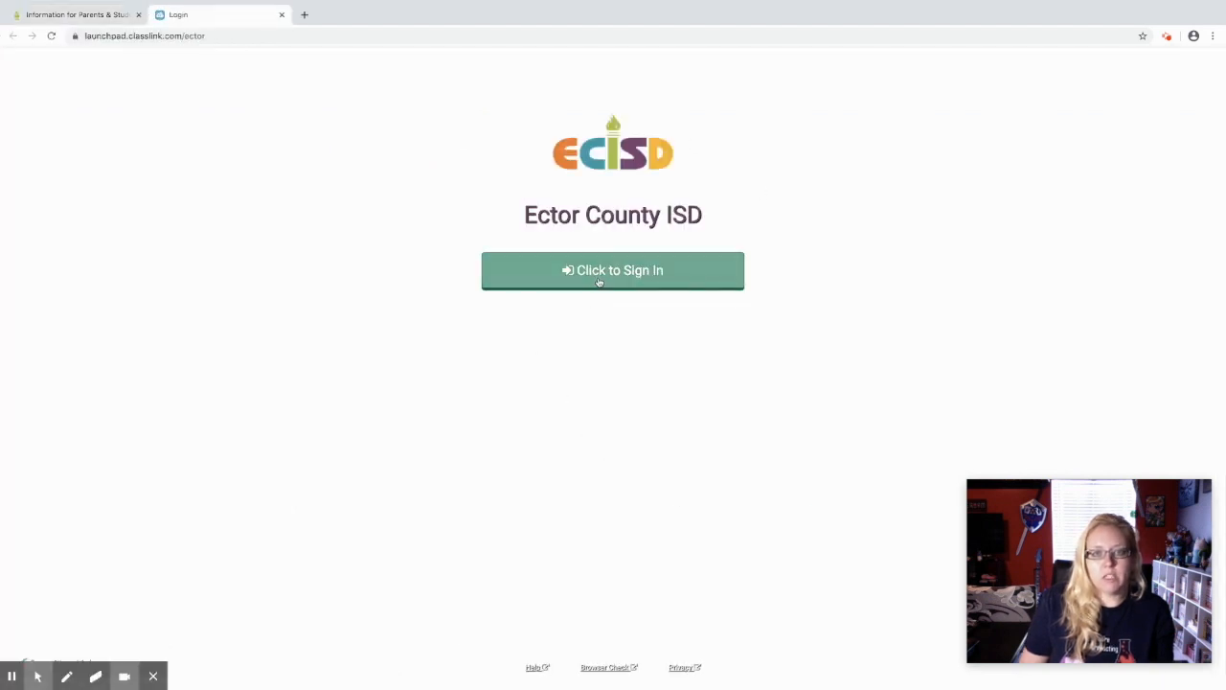
Sign in to ClassLink with the student ID and password on the Microsoft form.
left_click(612, 270)
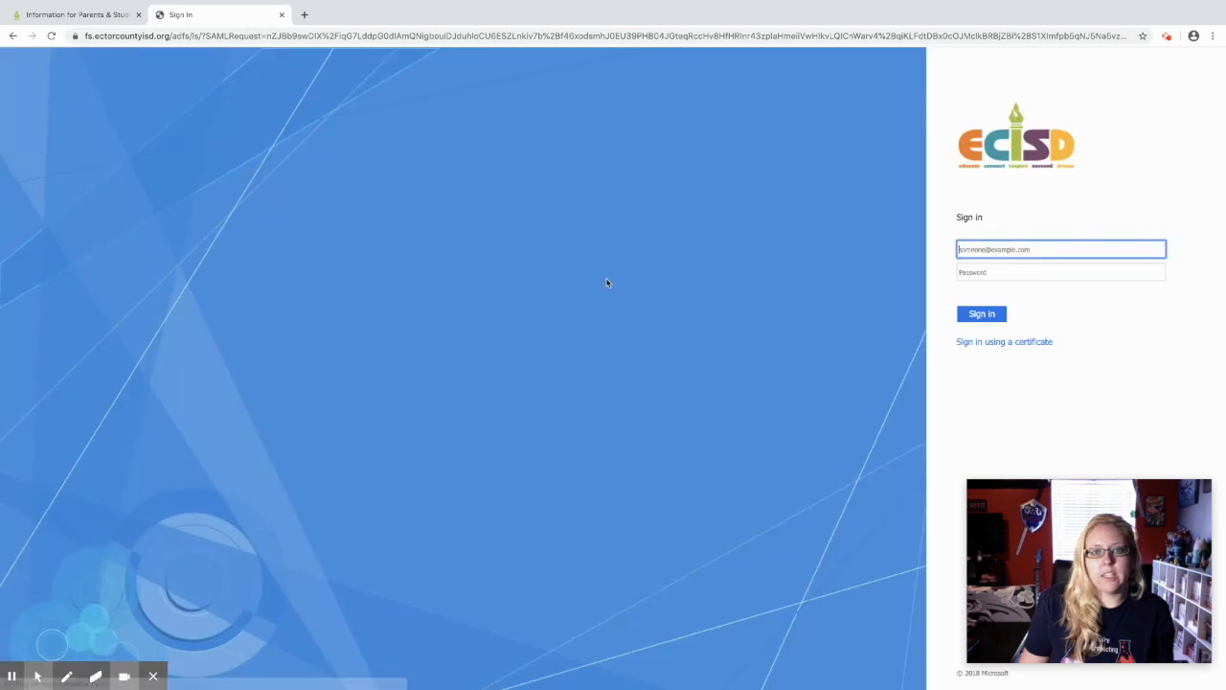
mouse_move(1059, 173)
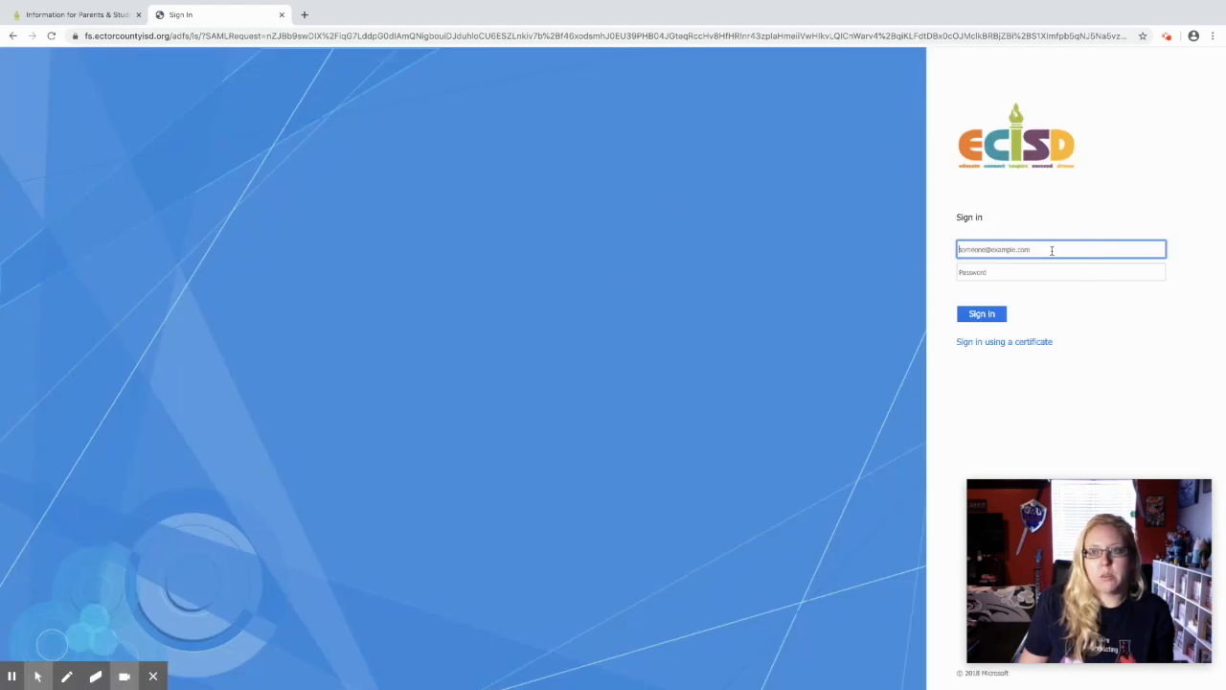
type("E")
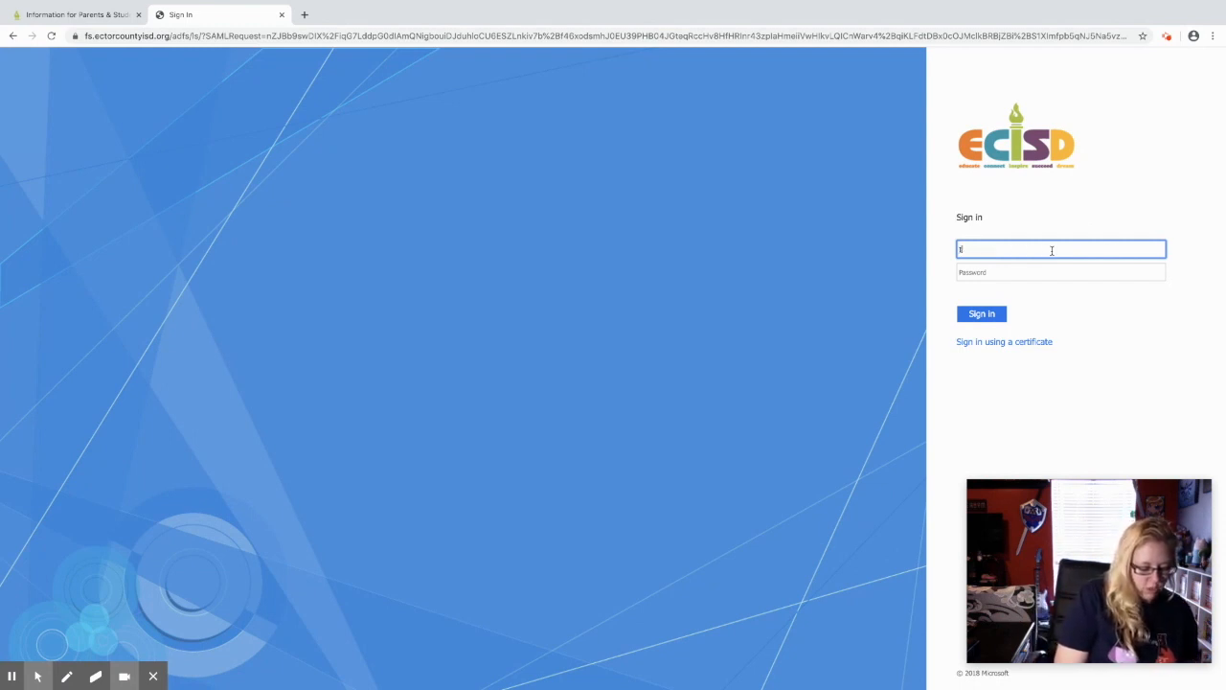
type("ID")
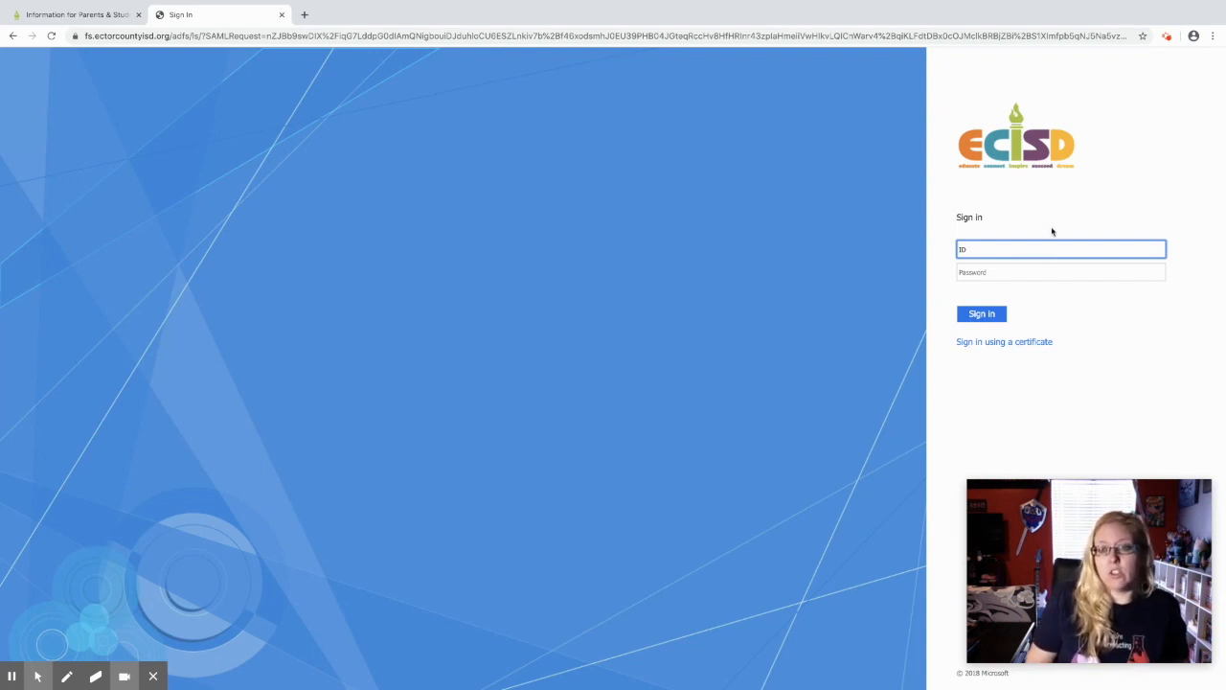
left_click(1060, 272)
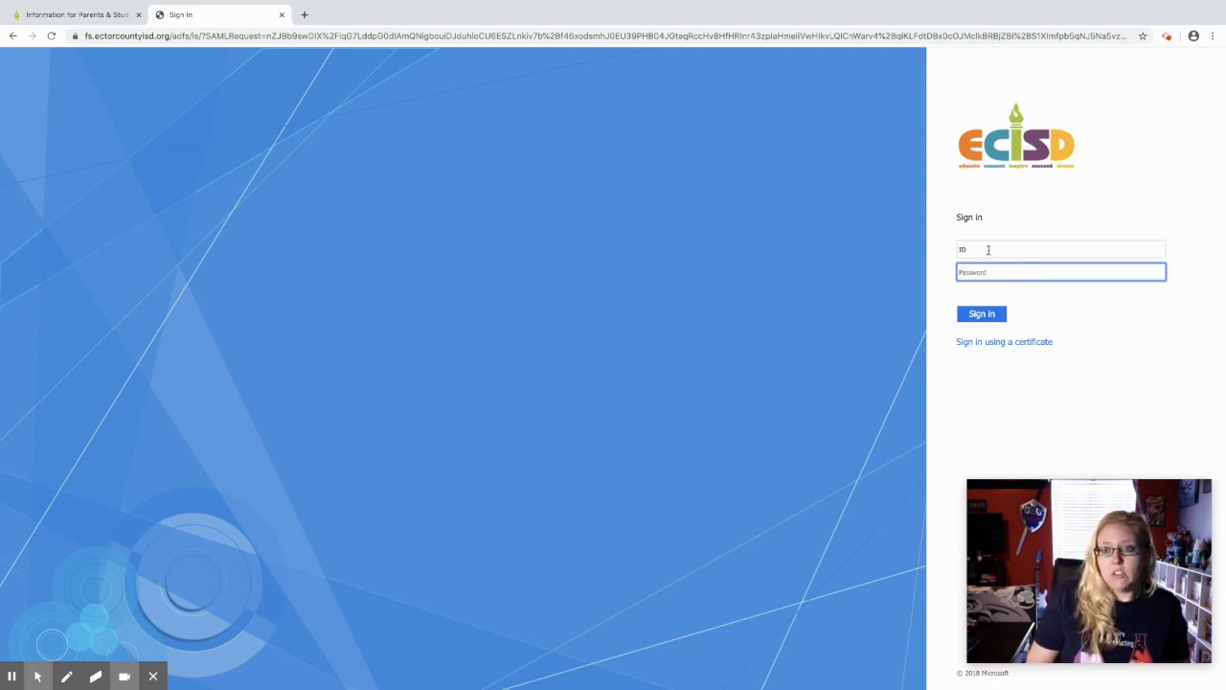
left_click(981, 313)
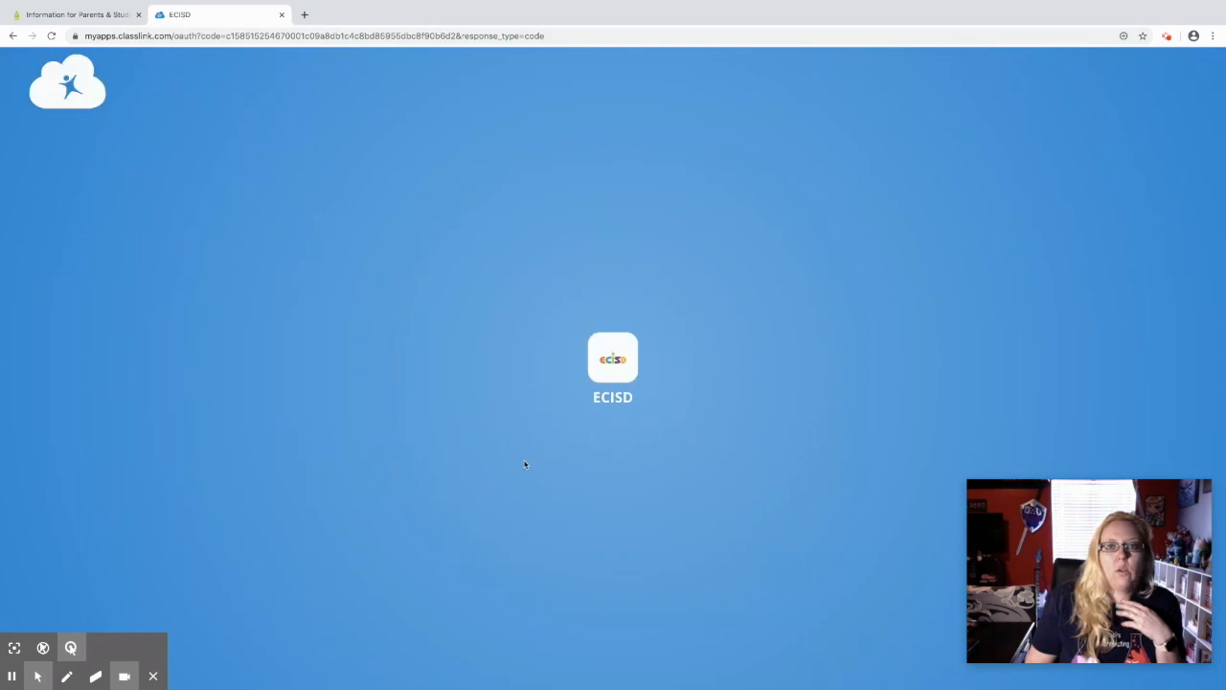
Open the ECISD tile to show the Clever, Google Apps and Office 365 tiles.
left_click(612, 358)
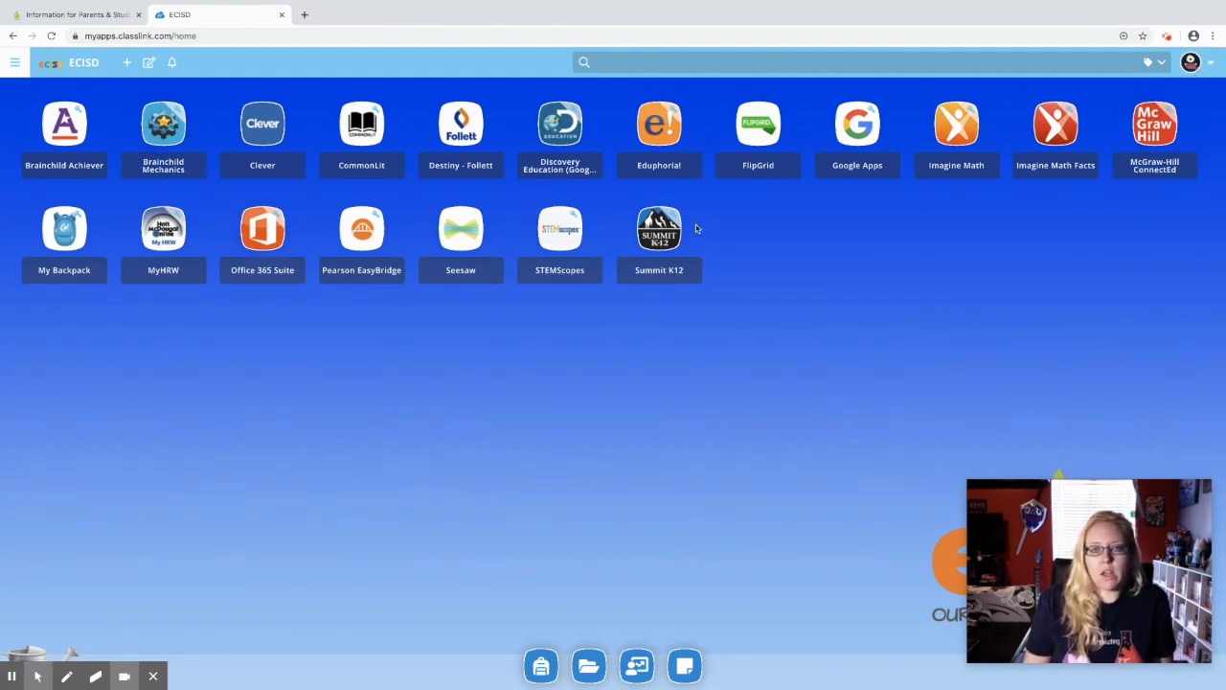
mouse_move(575, 290)
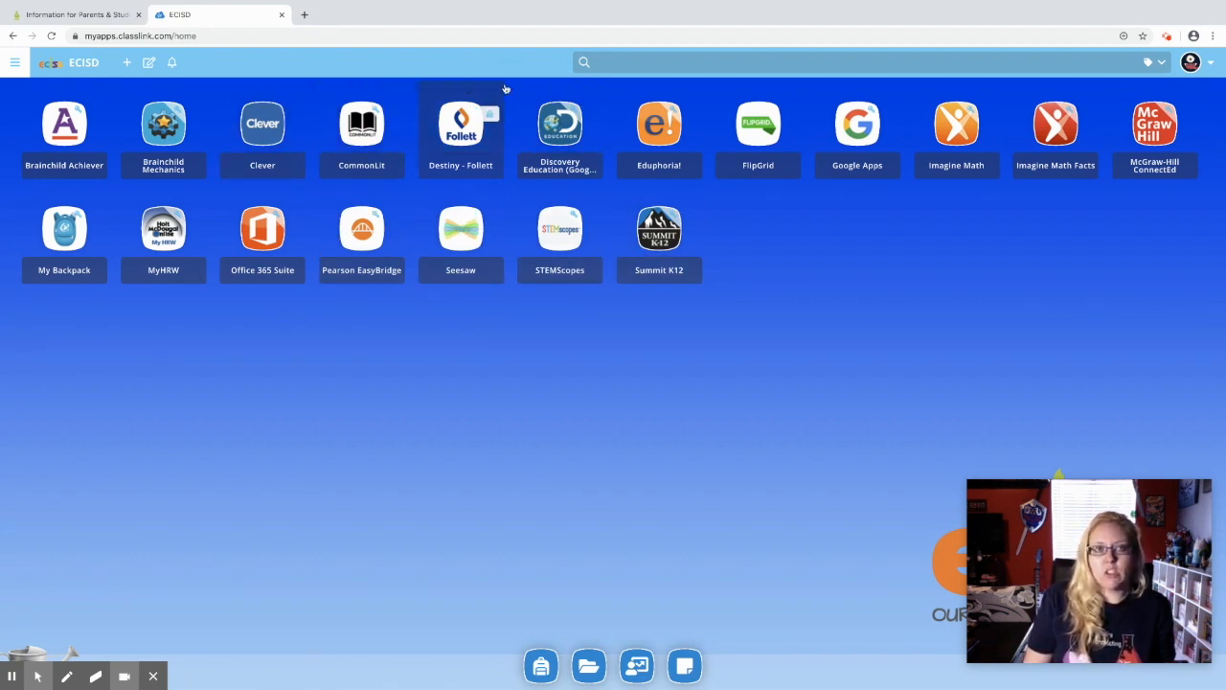
mouse_move(686, 132)
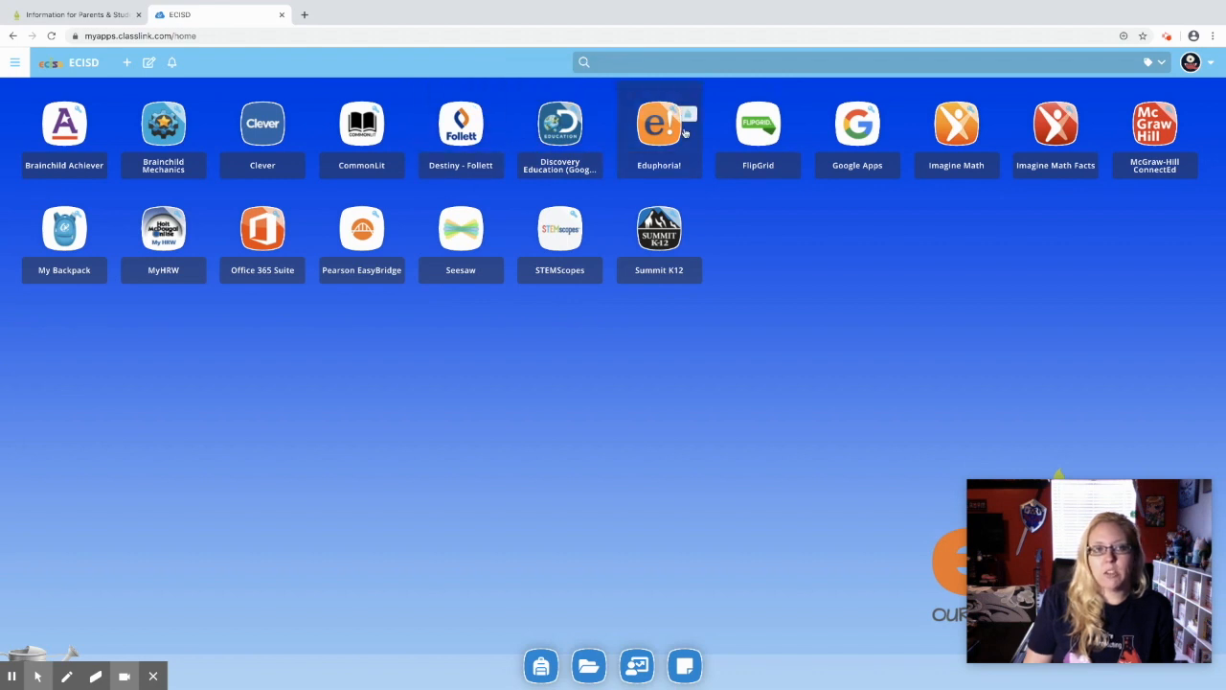
mouse_move(1045, 339)
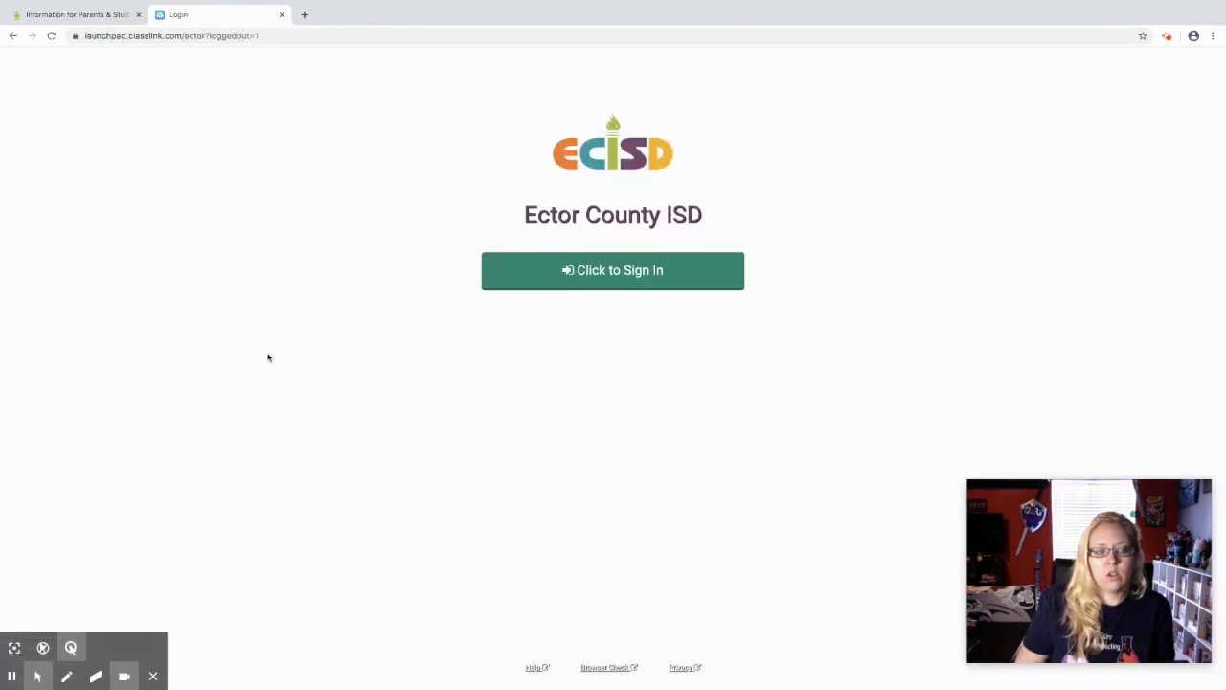
mouse_move(333, 386)
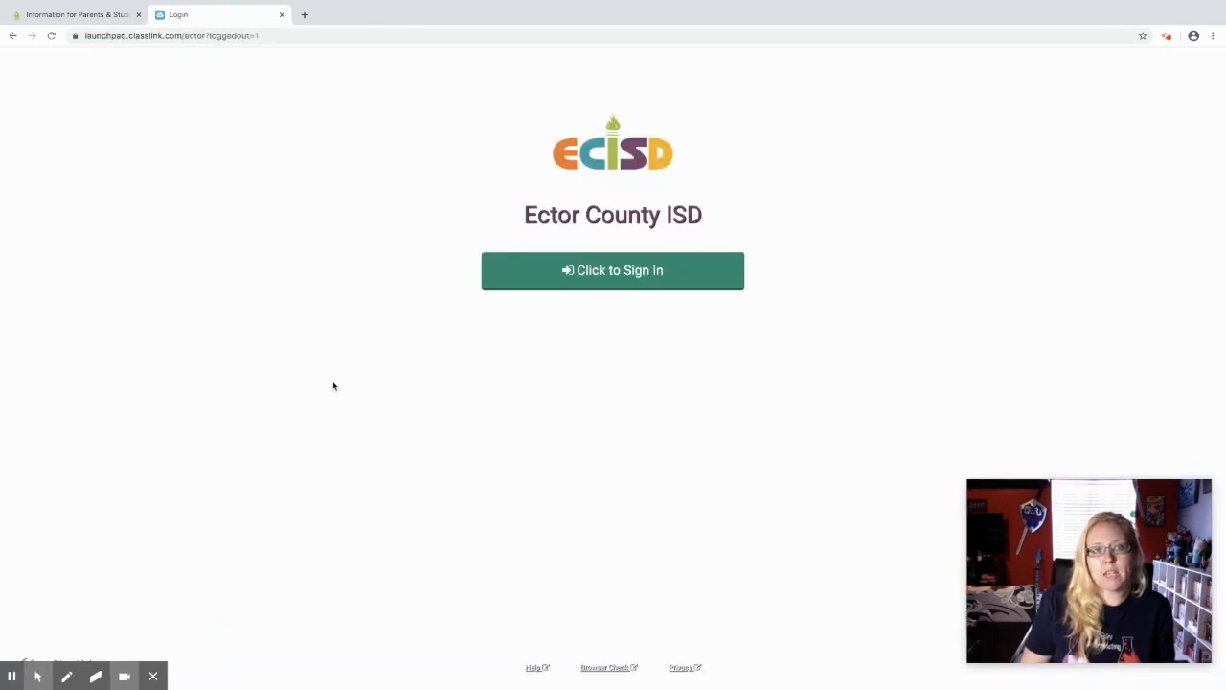
mouse_move(346, 379)
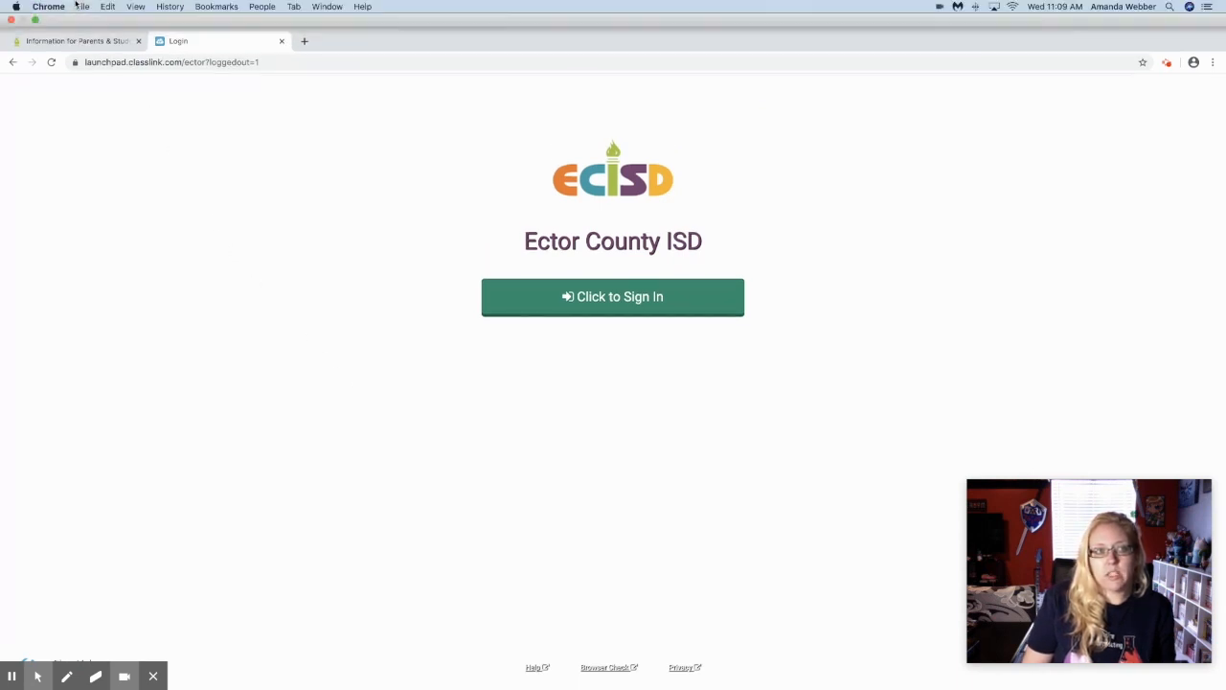
Quit Google Chrome from the macOS menu bar's Chrome menu.
left_click(45, 9)
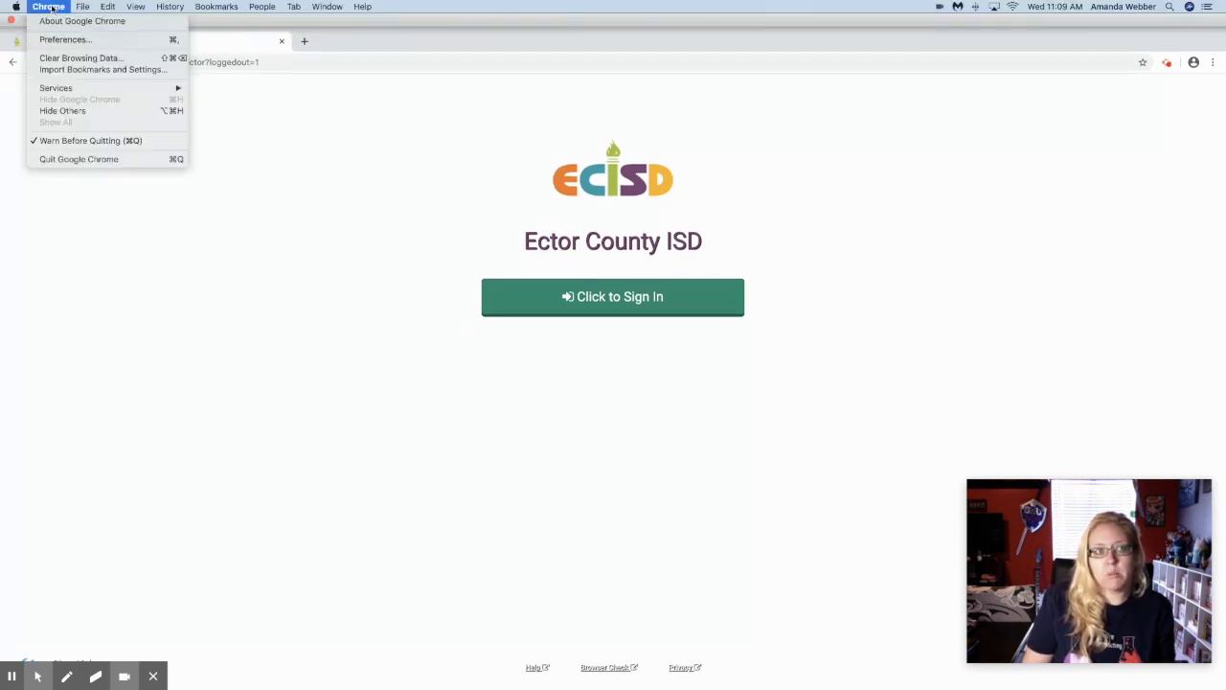
mouse_move(91, 165)
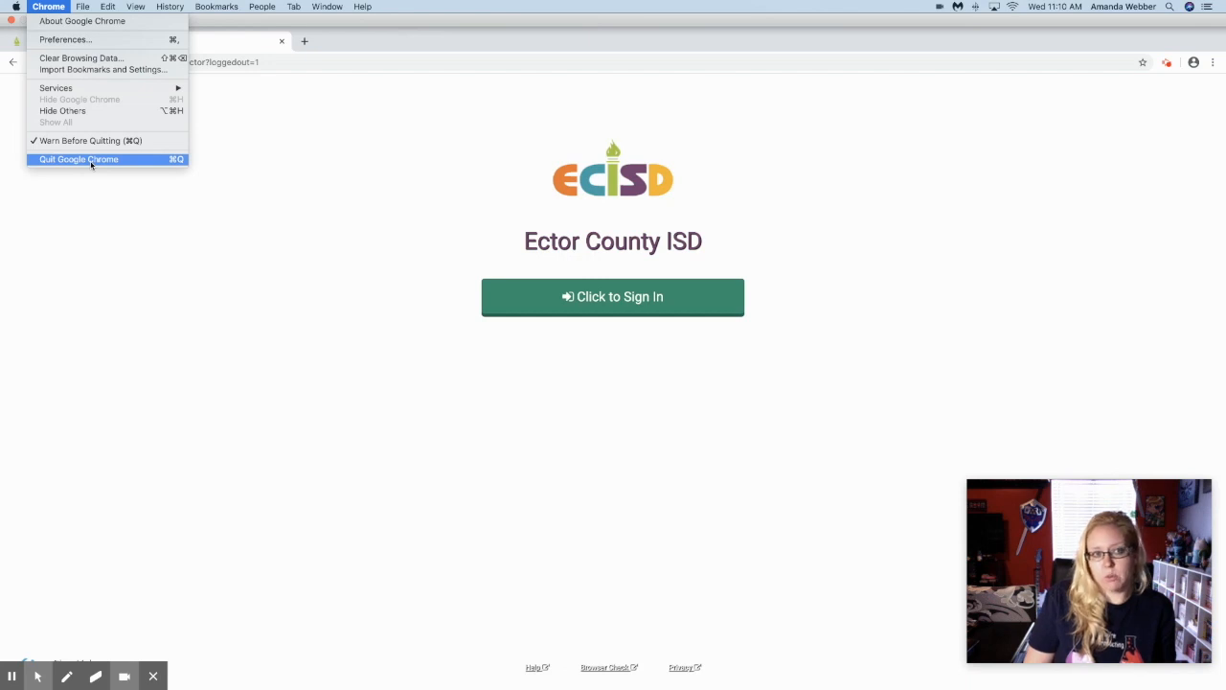
left_click(79, 159)
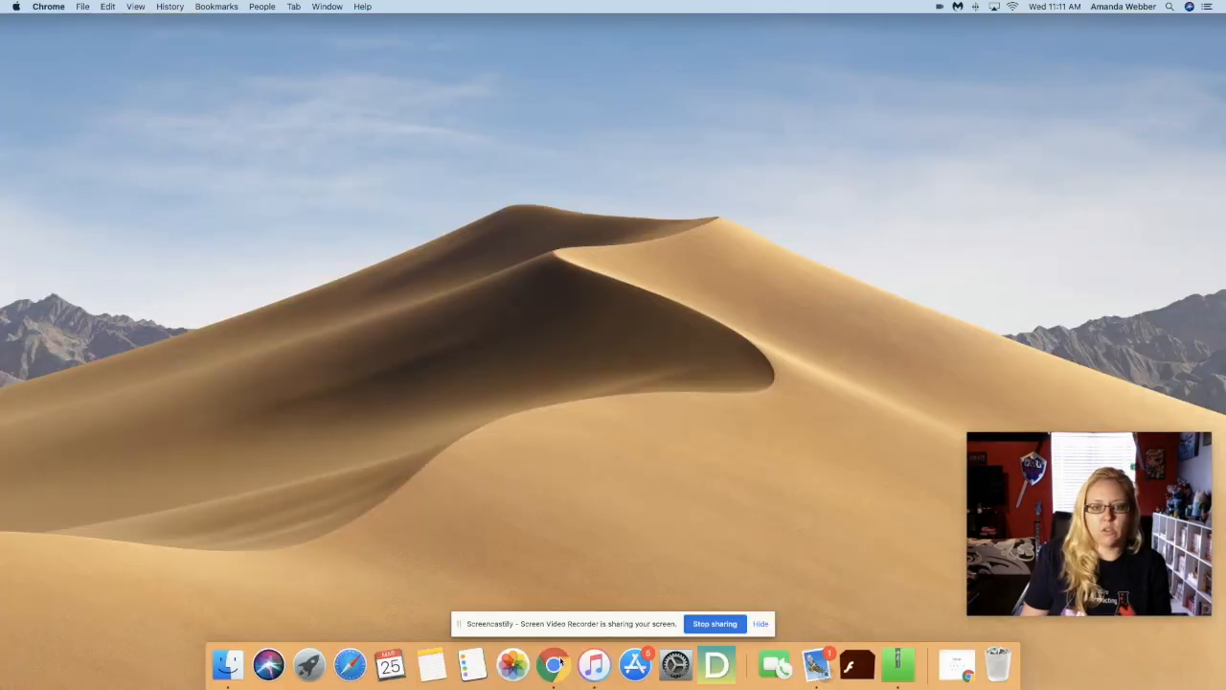
Relaunch Chrome from the Dock, maximize it, and open Ector County's Parents & Students page.
left_click(557, 666)
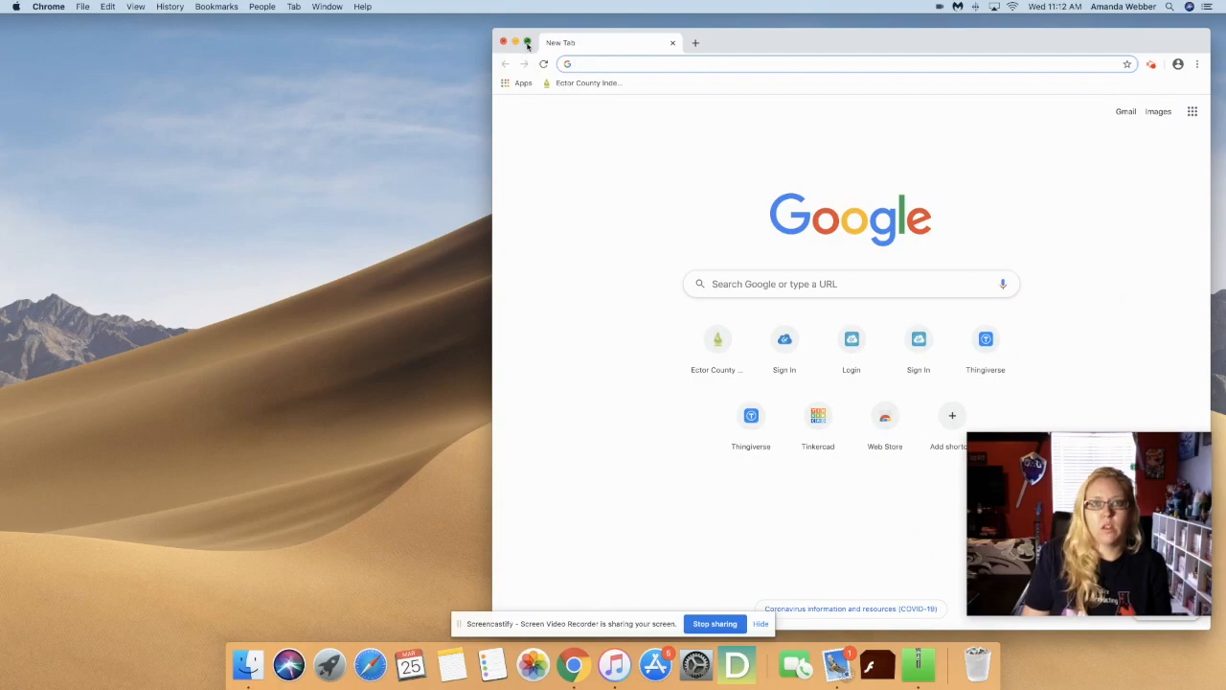
left_click(528, 42)
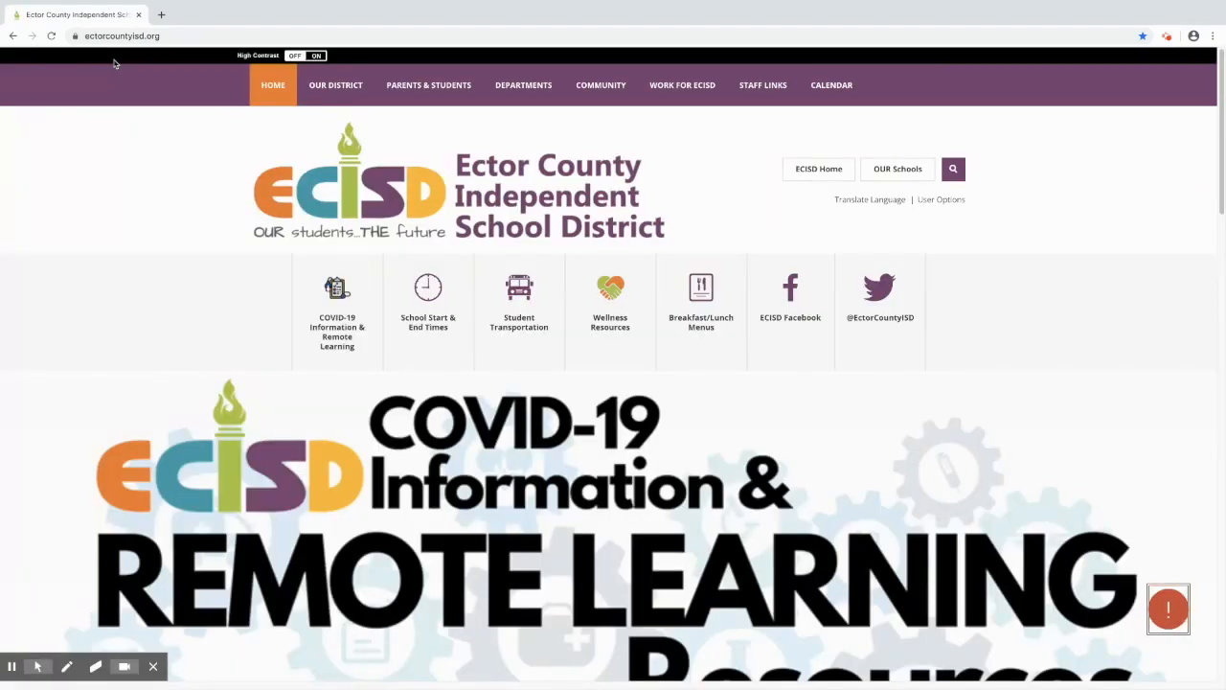
left_click(428, 84)
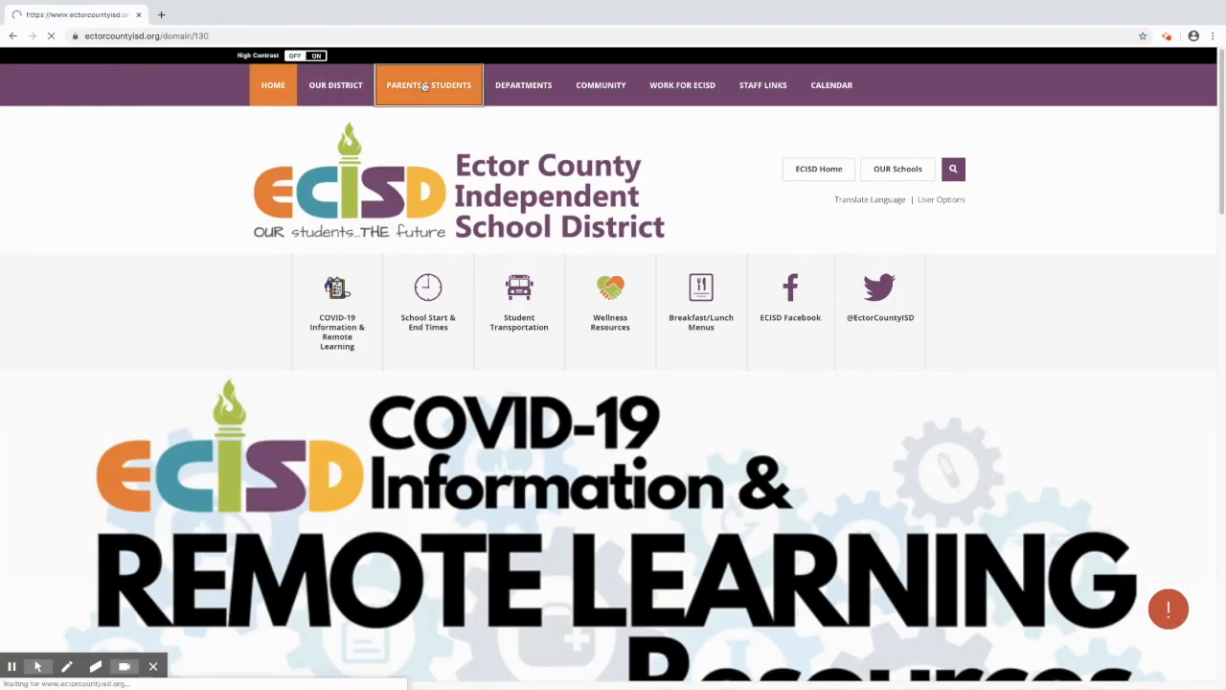
left_click(428, 84)
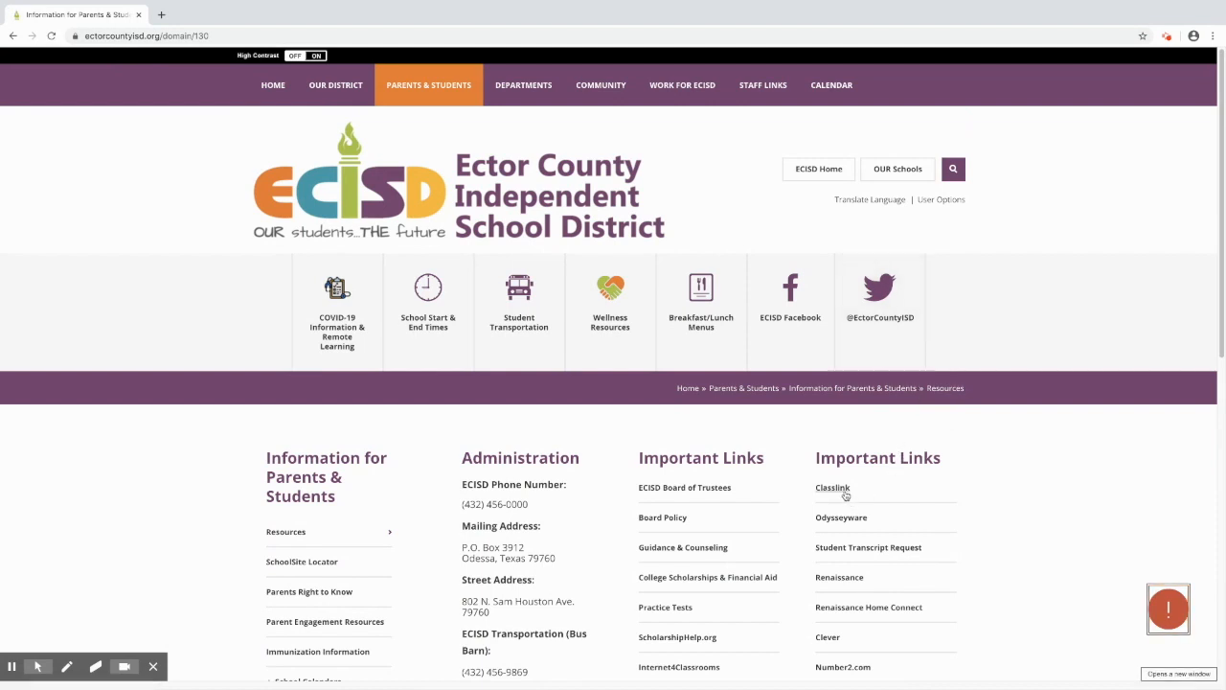
Open ClassLink from Important Links and sign in to reach the ECISD app dashboard.
left_click(832, 487)
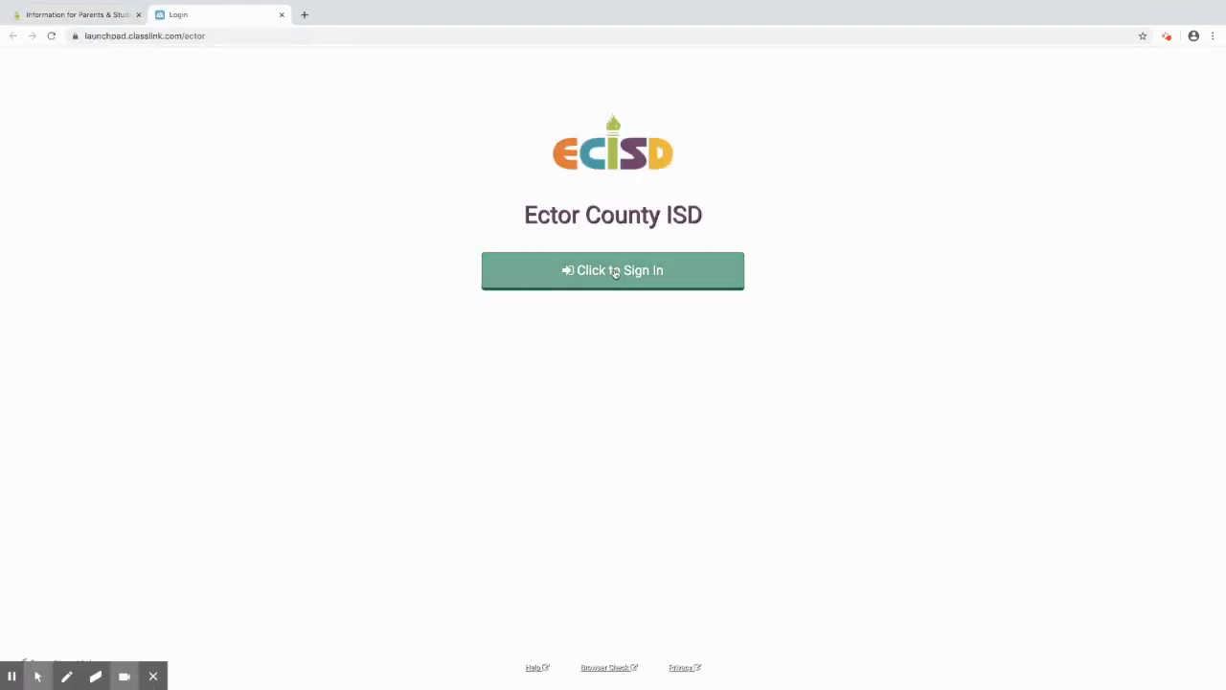
left_click(613, 270)
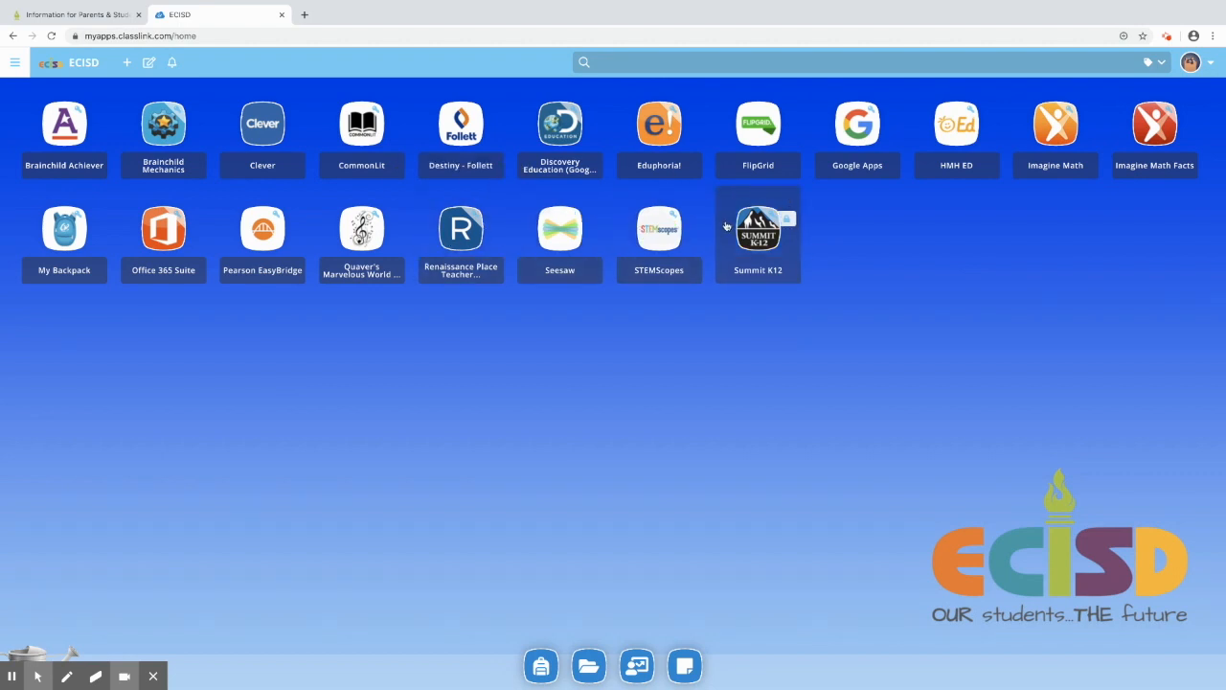
mouse_move(694, 196)
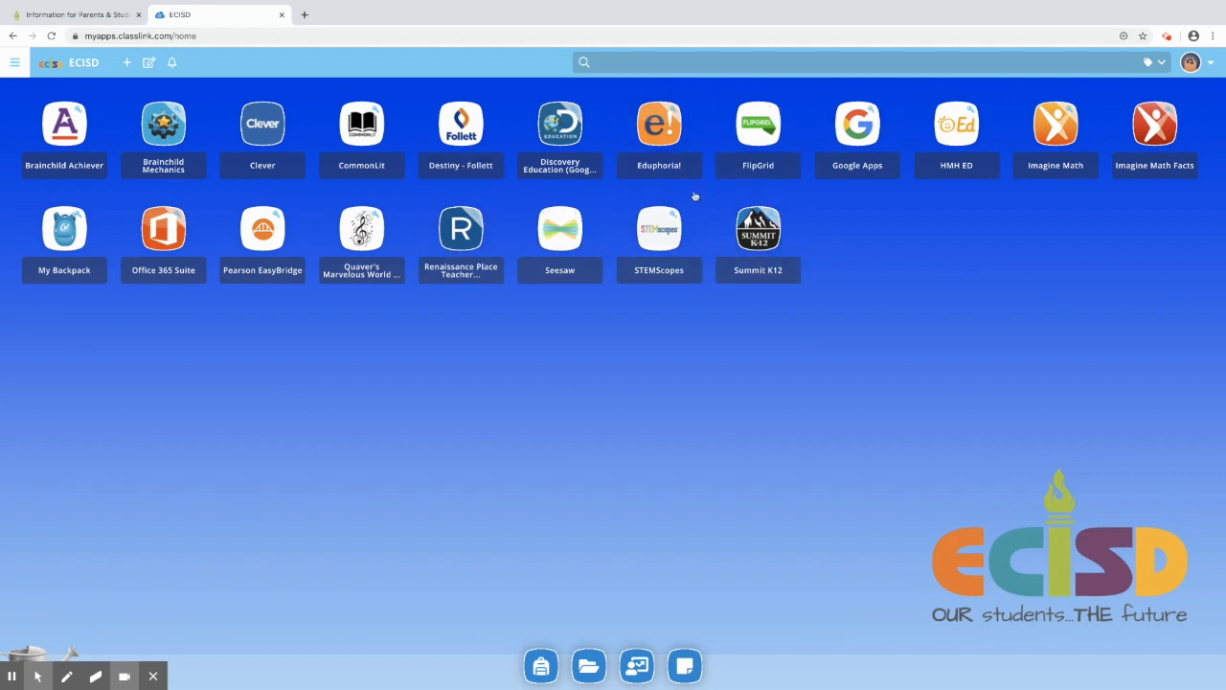
mouse_move(373, 163)
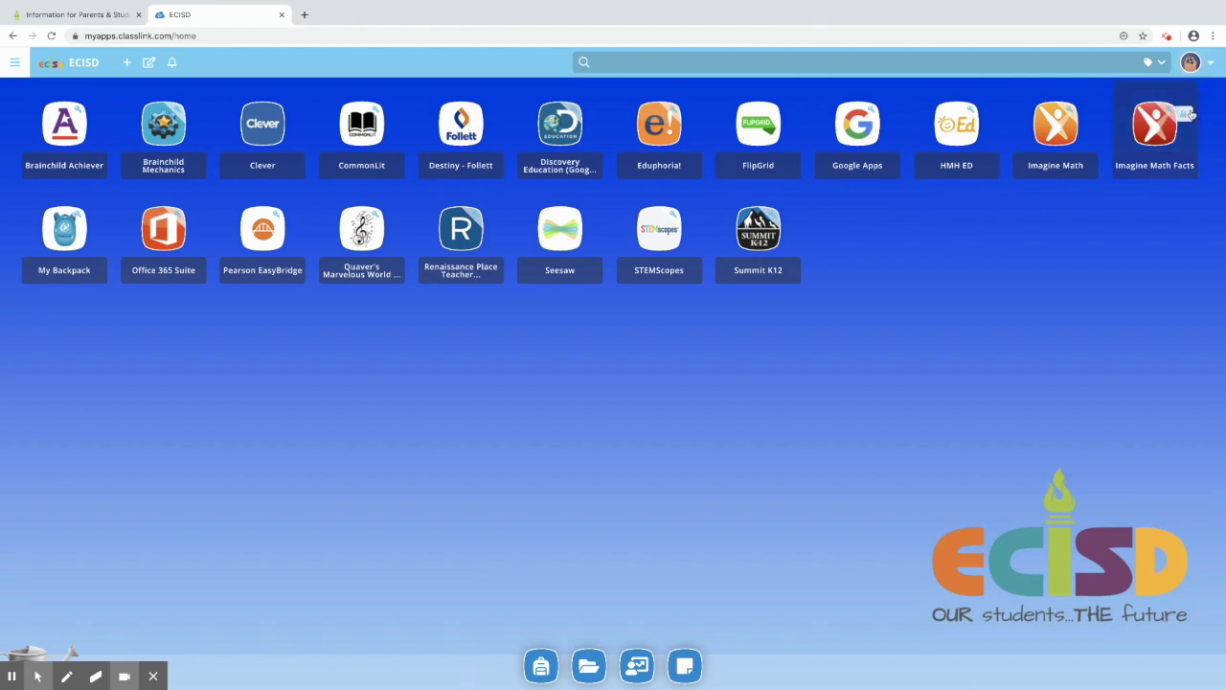
mouse_move(76, 566)
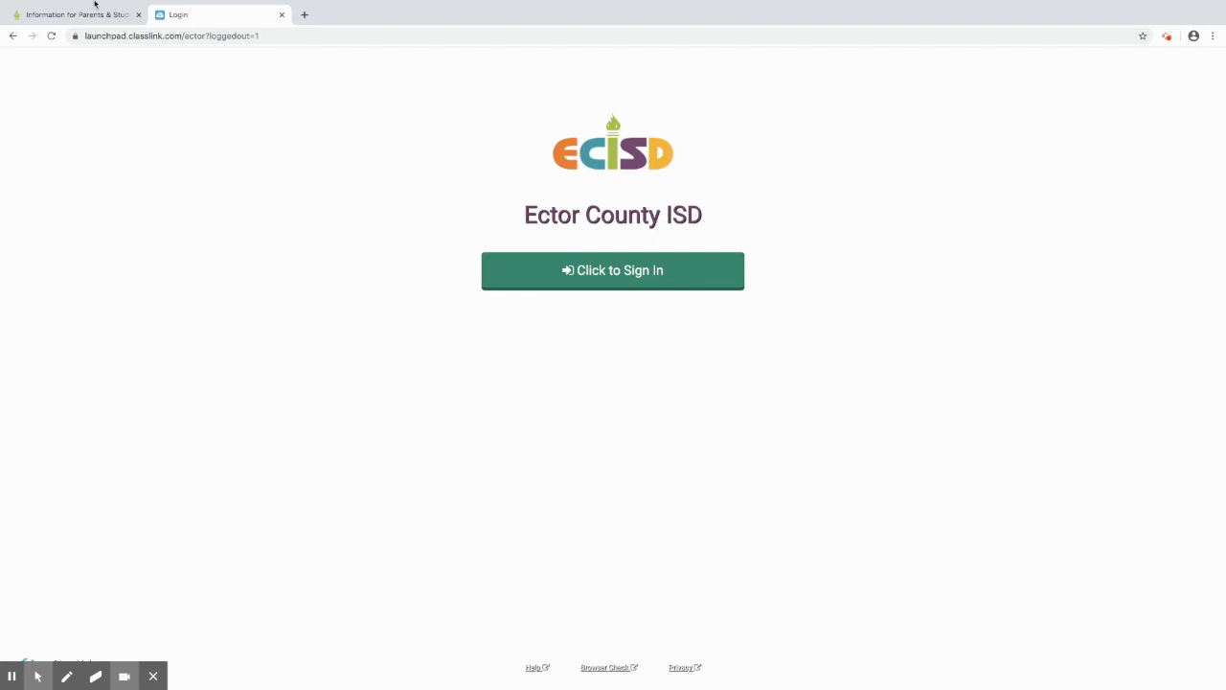
left_click(55, 5)
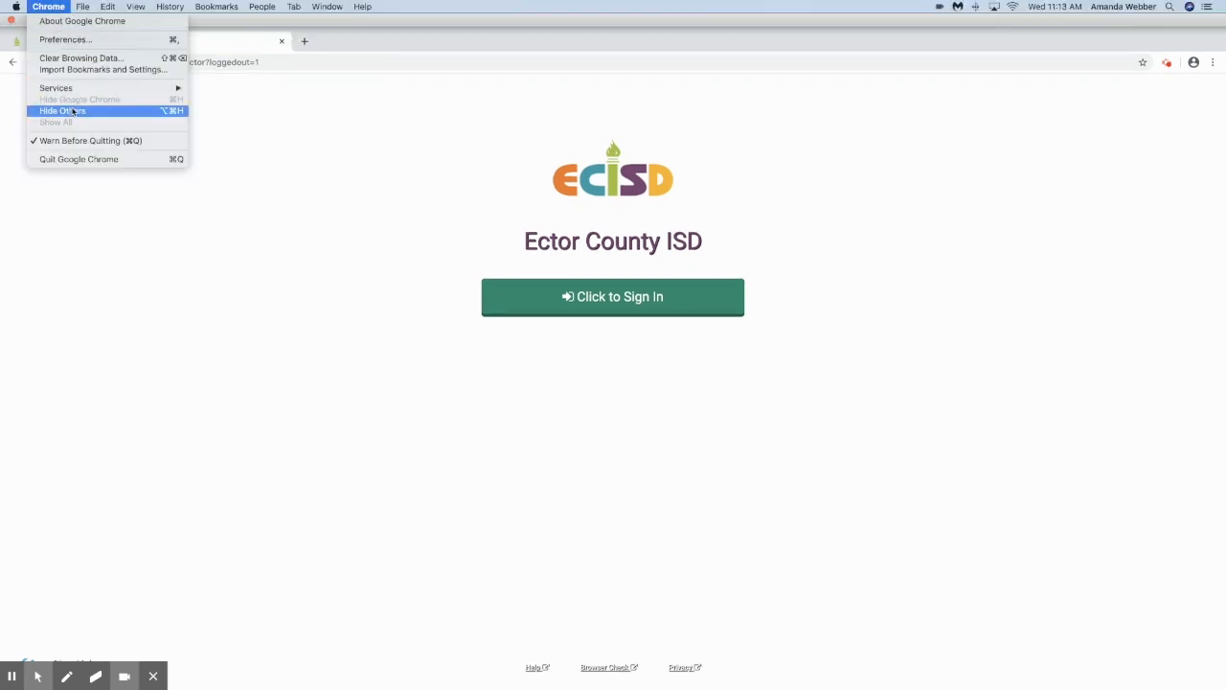
mouse_move(82, 159)
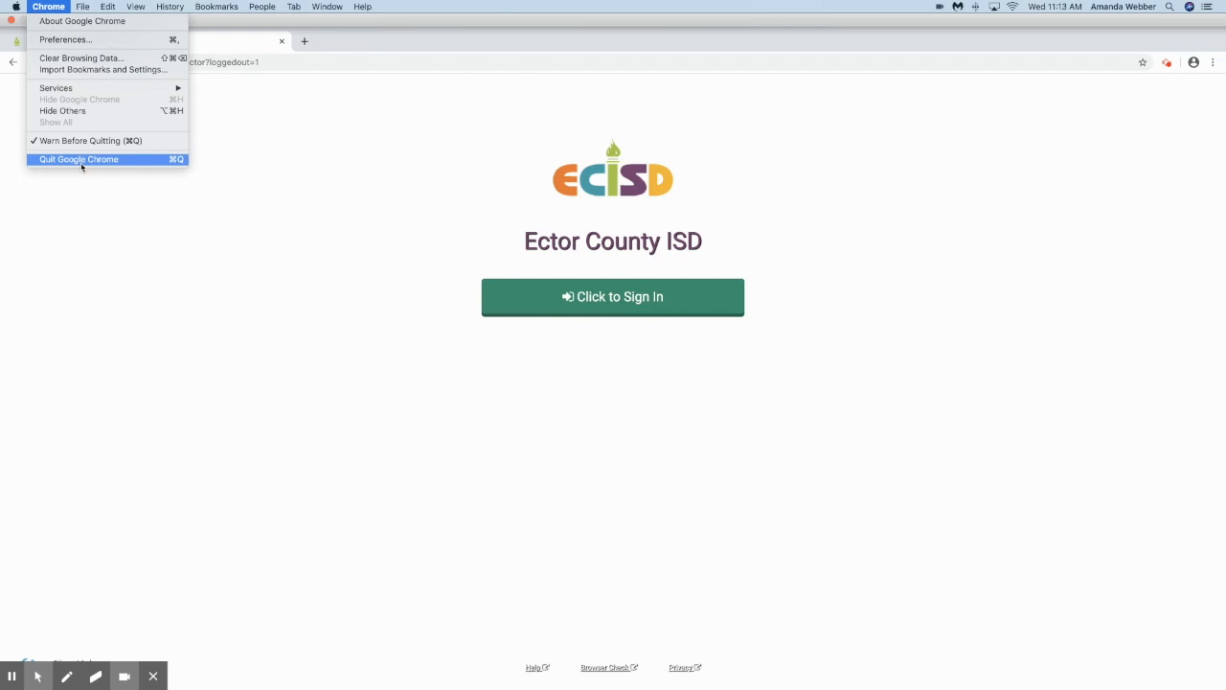
mouse_move(105, 180)
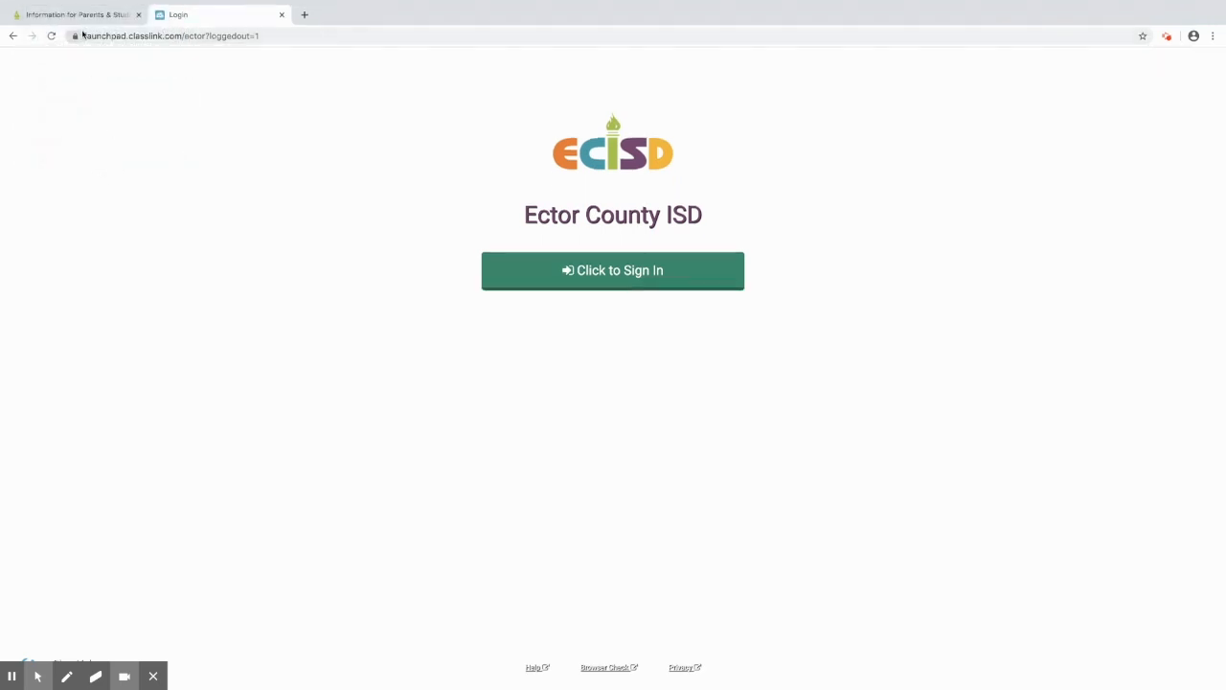
From the district tab's HOME page, open COVID-19 Information & Remote Learning.
left_click(82, 14)
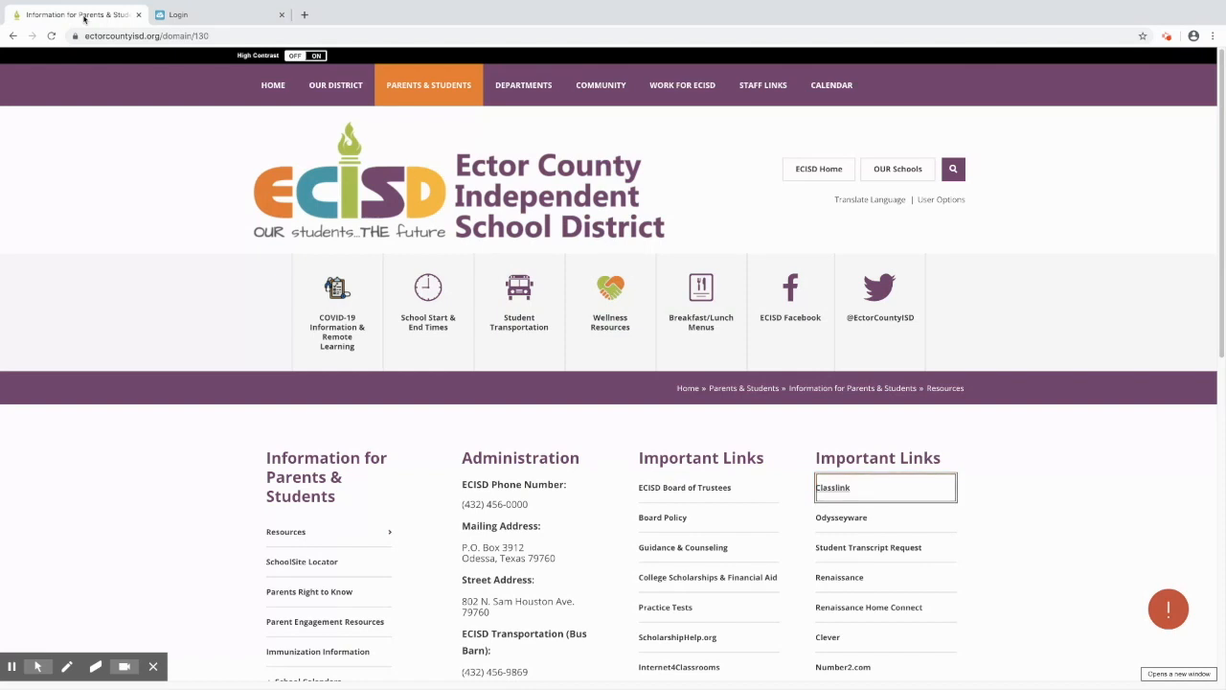
left_click(272, 85)
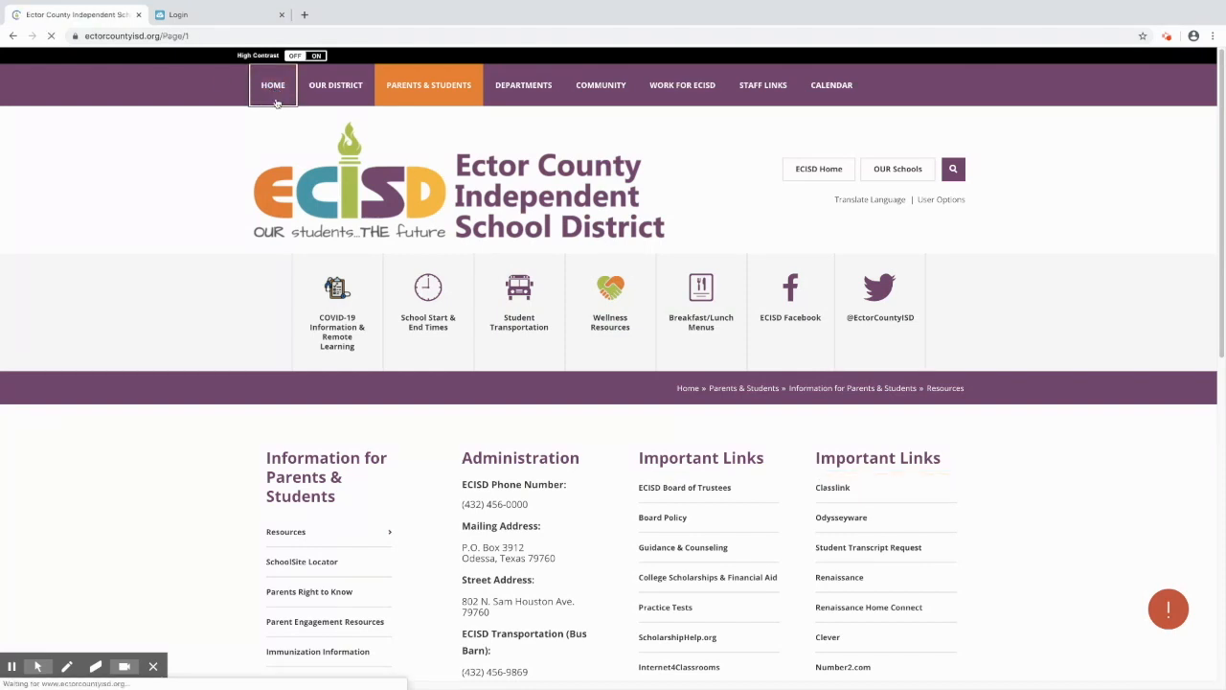
left_click(336, 292)
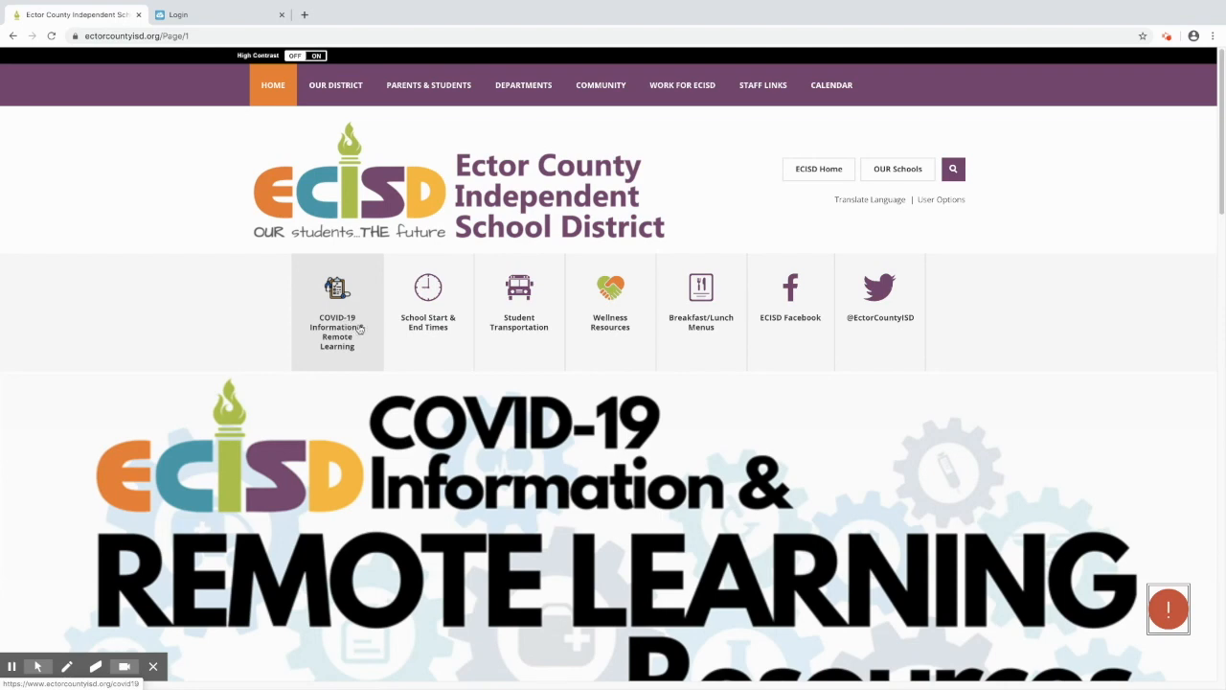
left_click(336, 312)
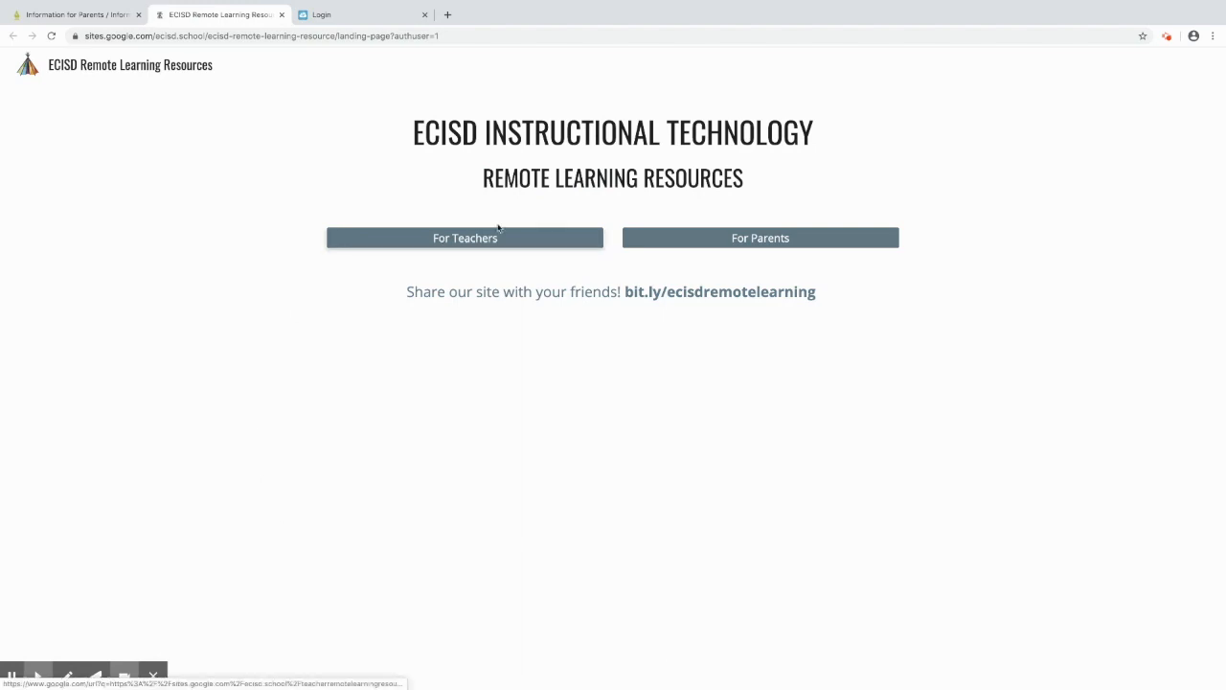
Open For Parents and scroll through the Students Accessing ECISD Technology page.
left_click(760, 237)
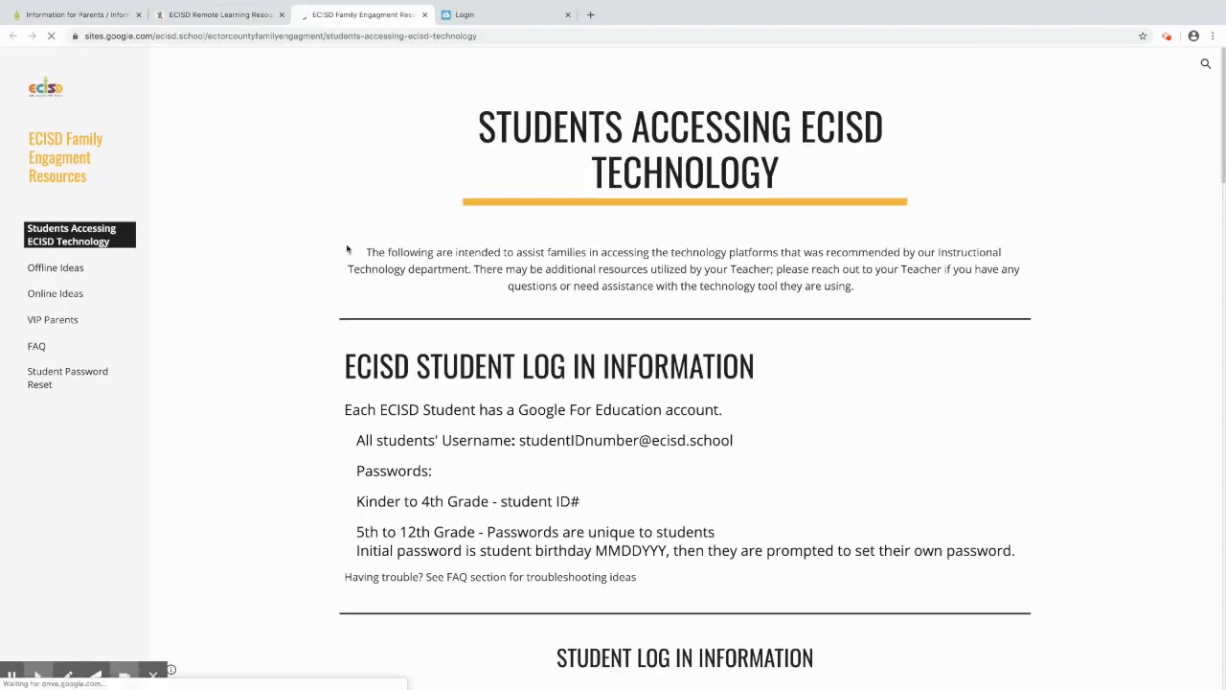
scroll("down", 3)
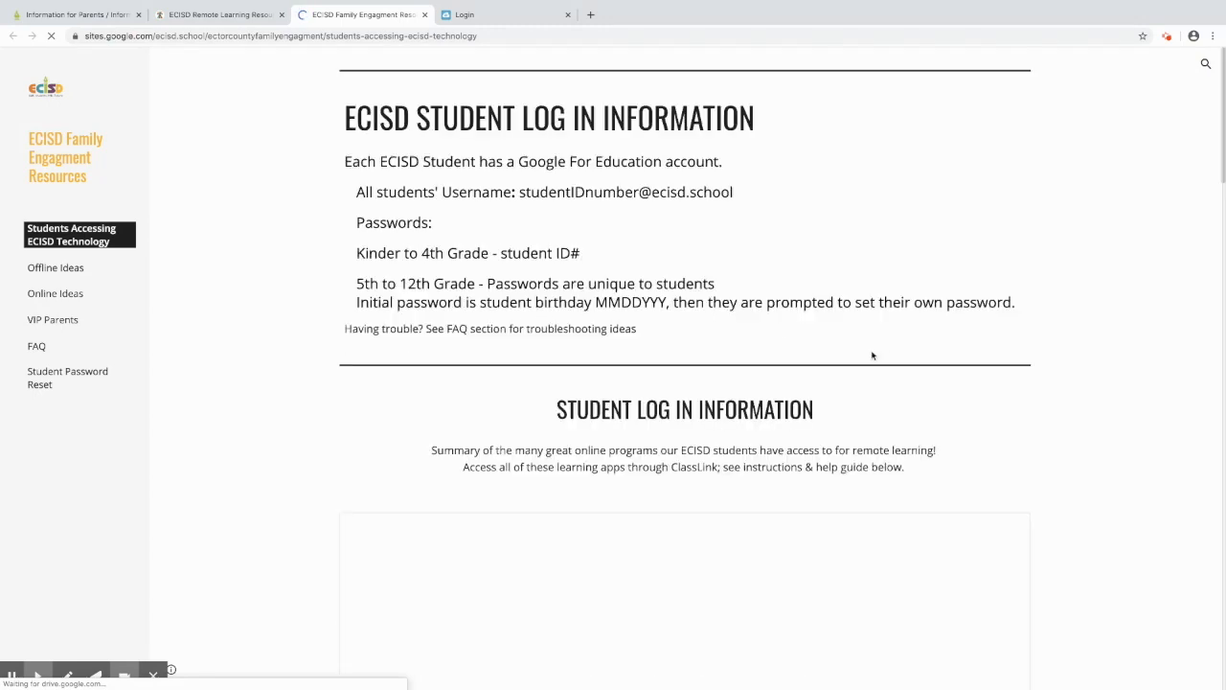
scroll("down", 3)
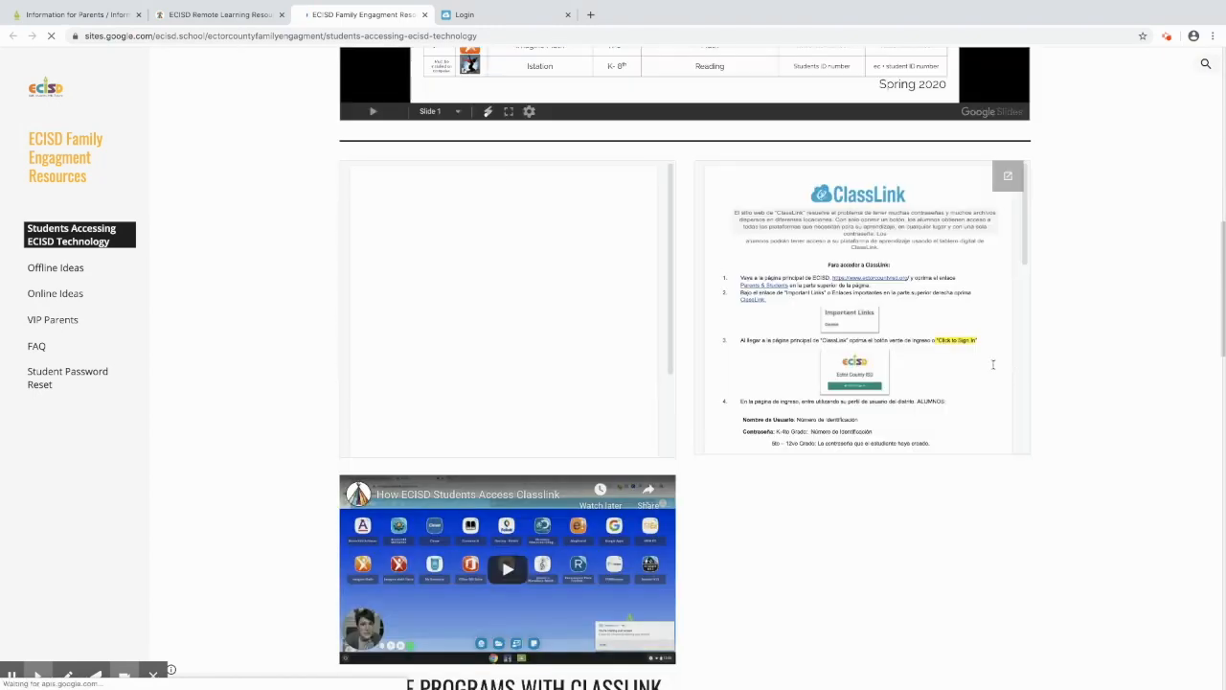
scroll("down", 3)
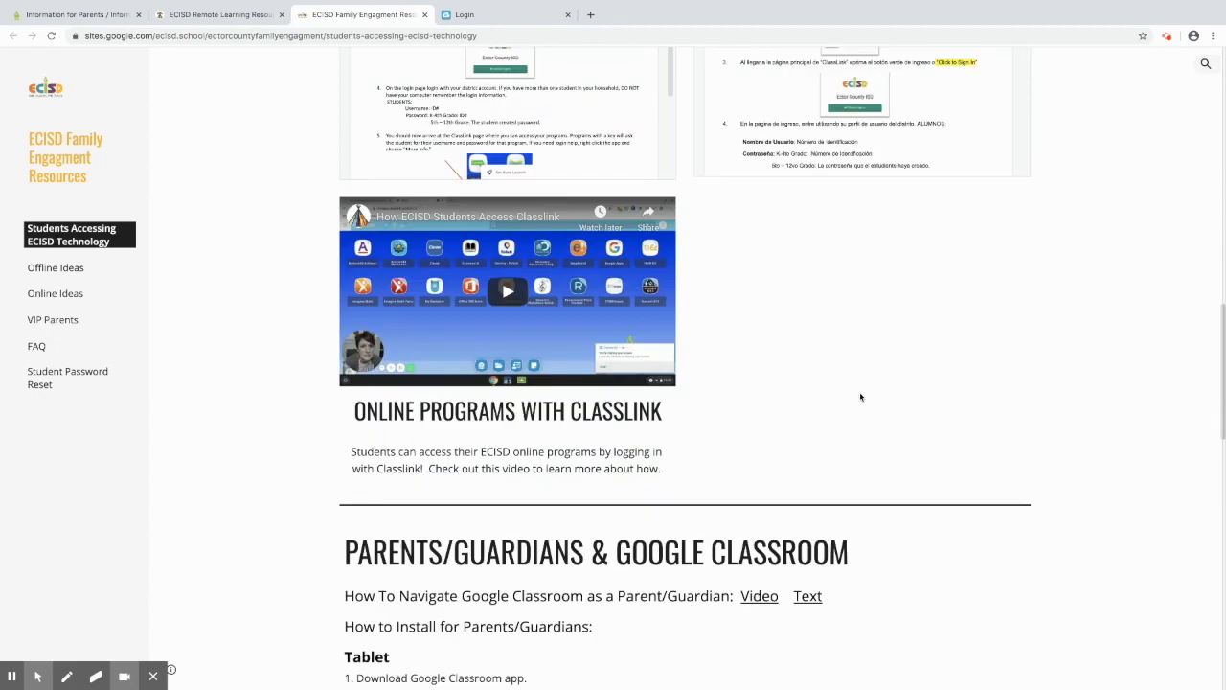
scroll("down", 3)
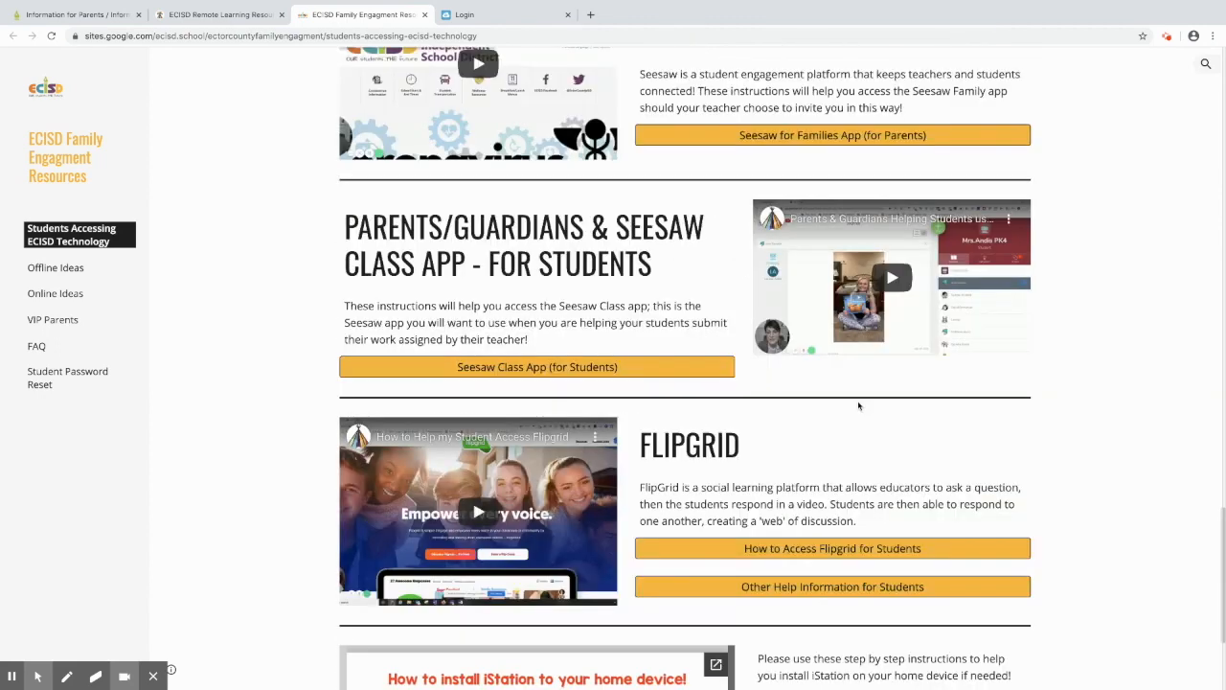
scroll("down", 3)
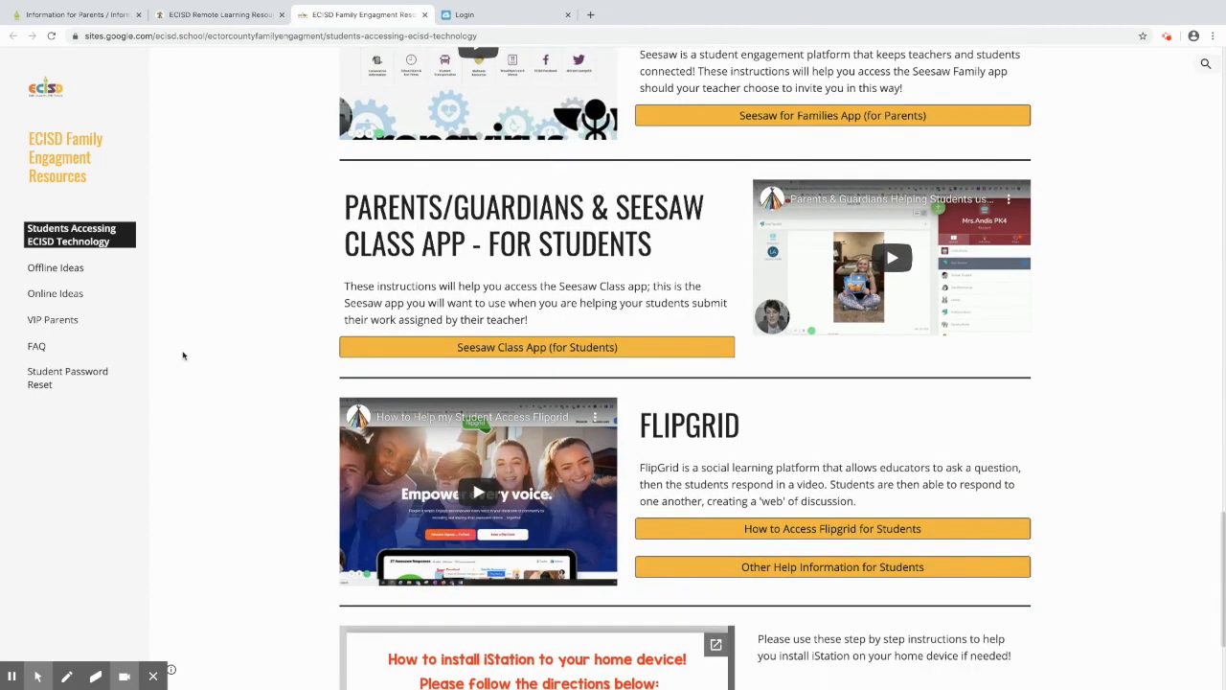
Select FAQ in the left navigation to show password reset and Wi-Fi questions.
left_click(36, 346)
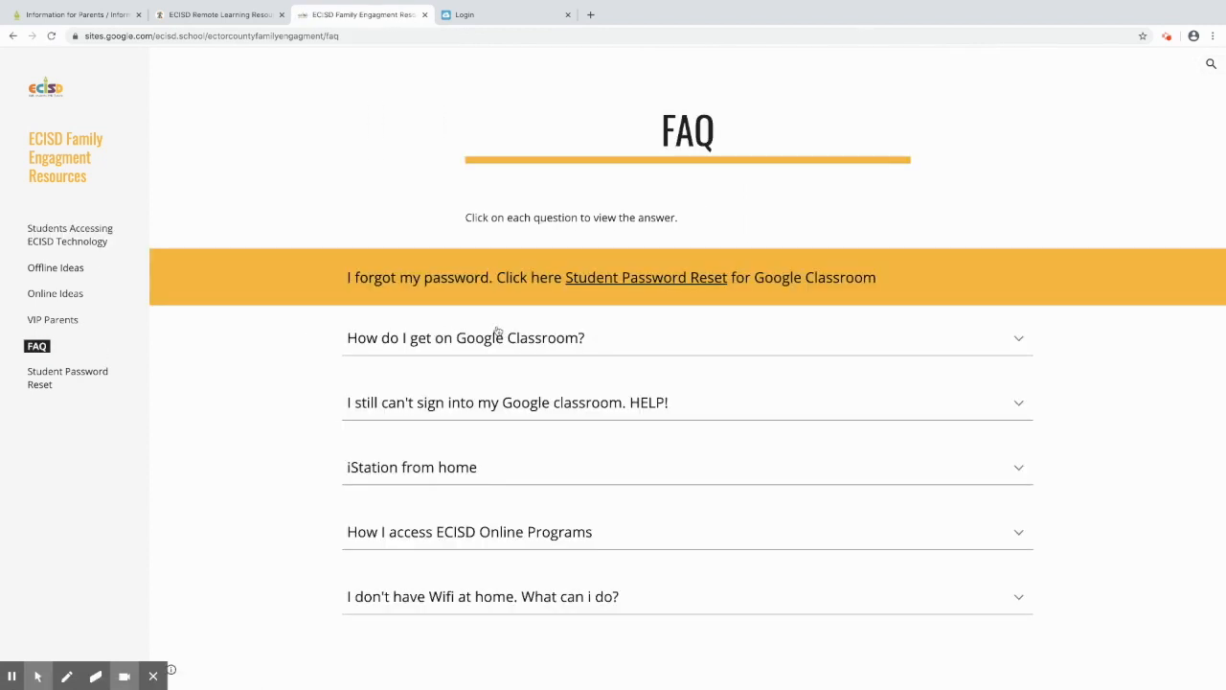
mouse_move(427, 420)
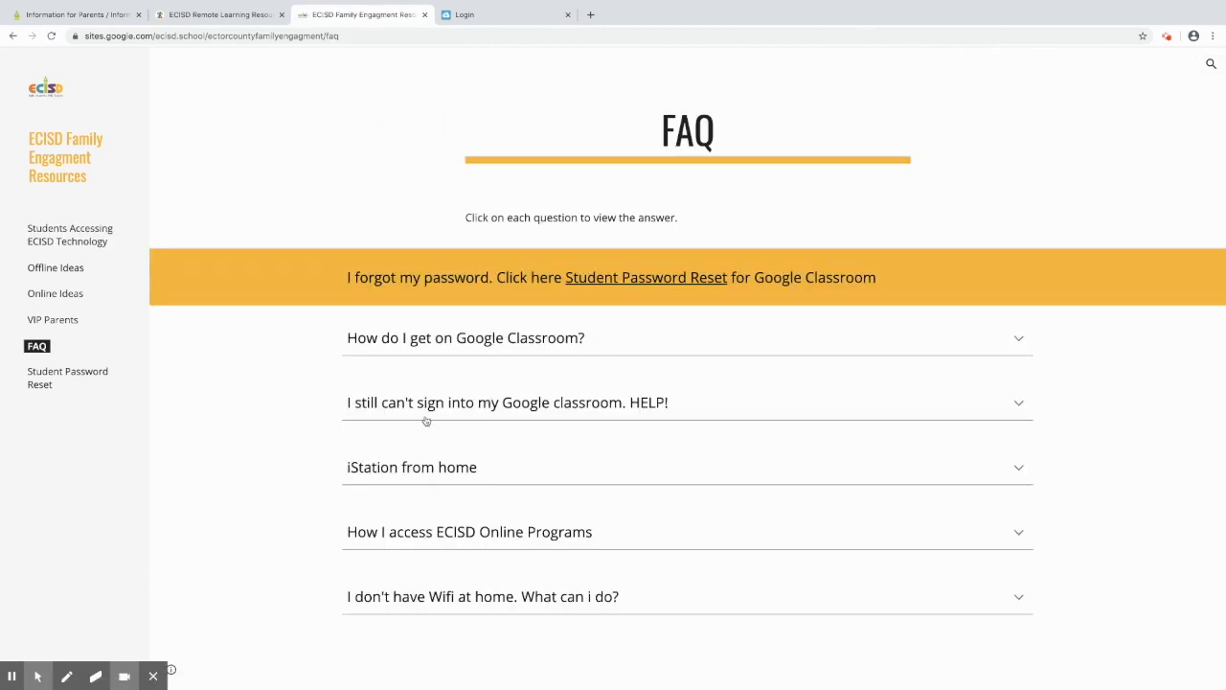
mouse_move(247, 461)
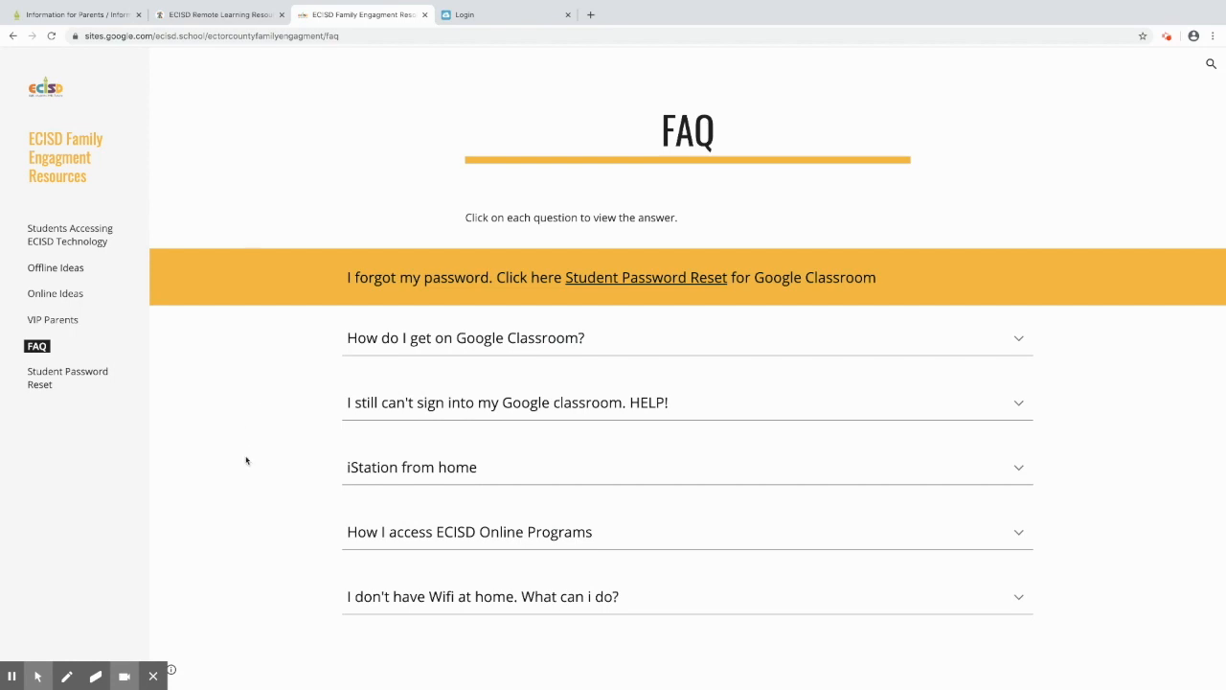
mouse_move(220, 545)
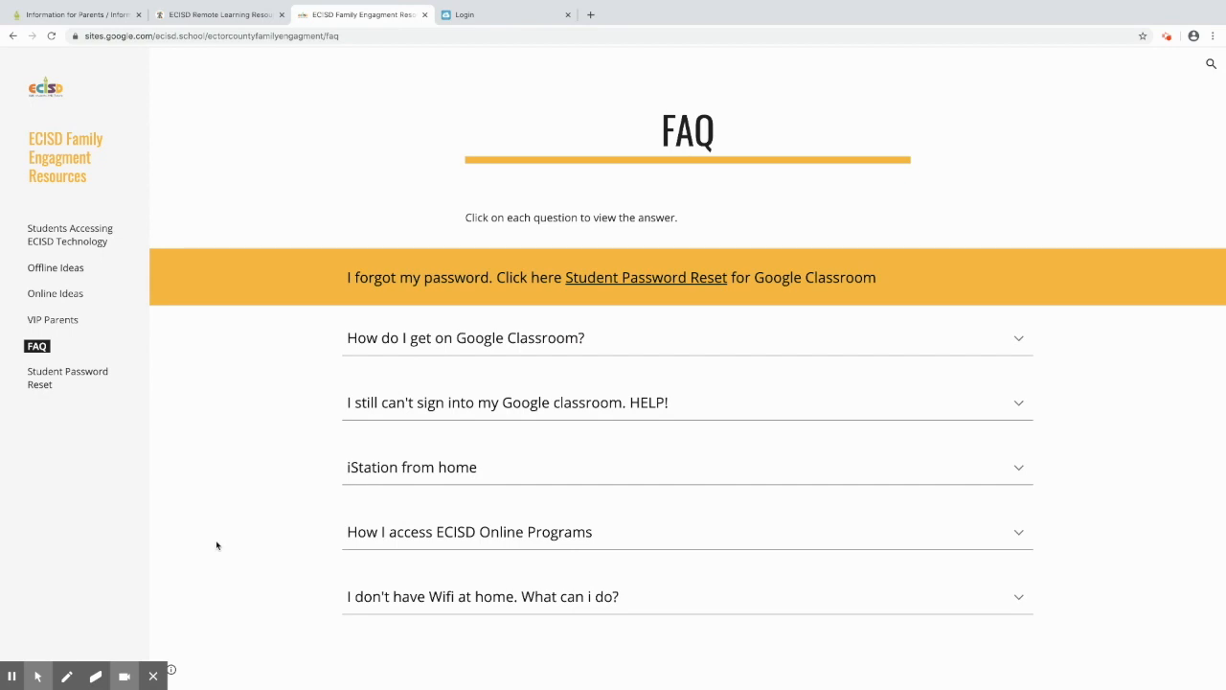
mouse_move(143, 592)
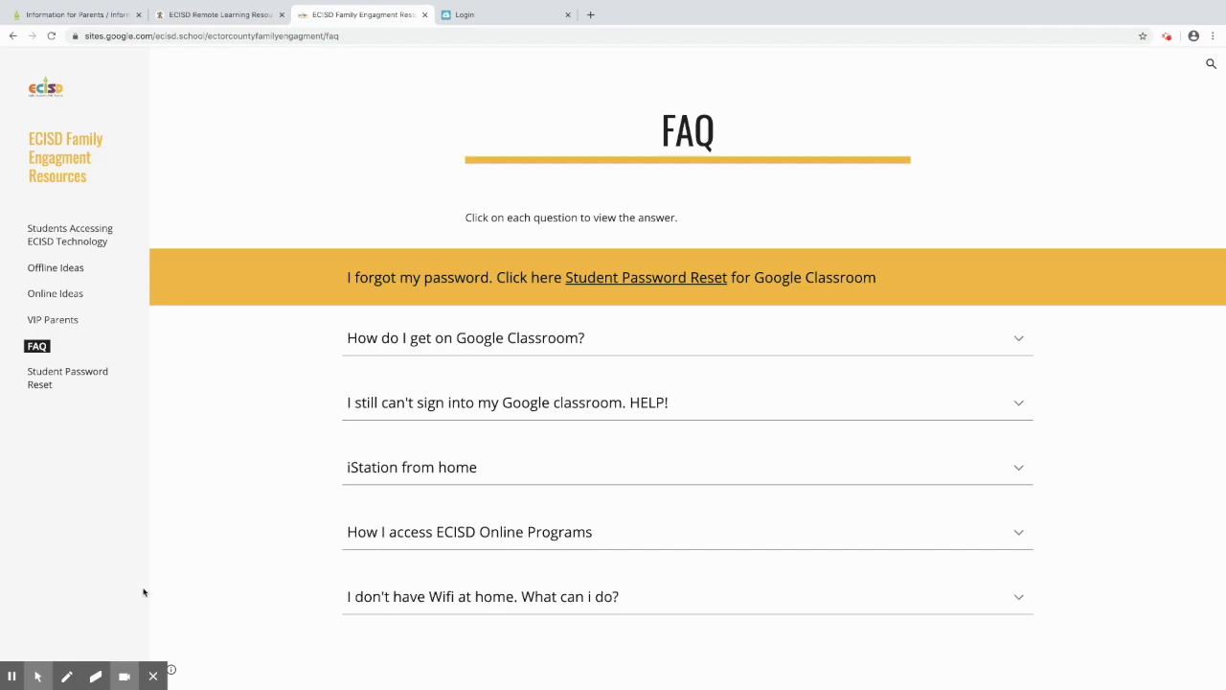